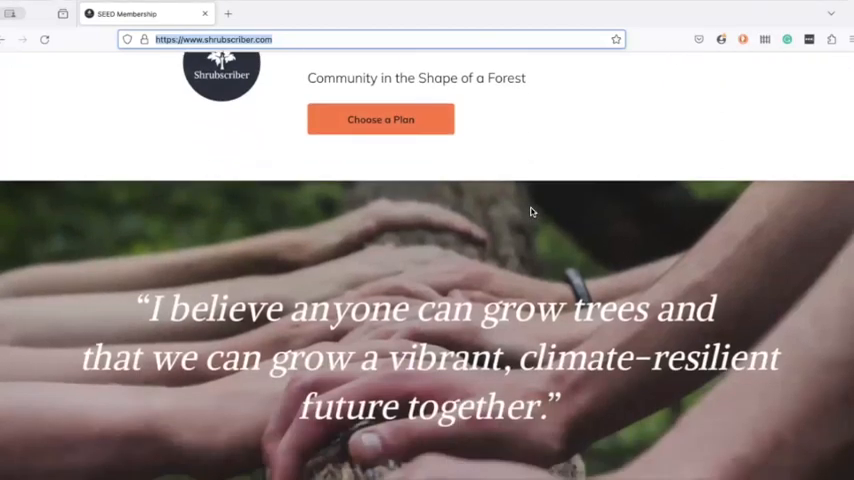
- Scroll the shrubscriber.com homepage down past the story and testimonials to the membership plans
scroll("down", 3)
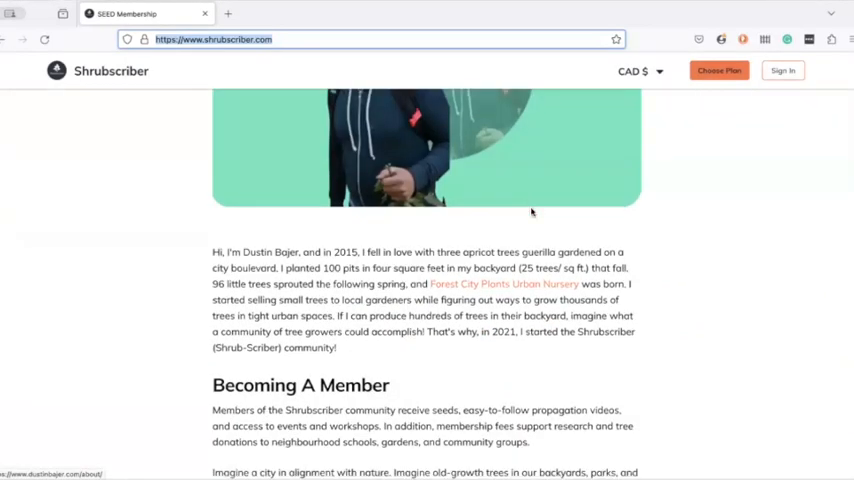
scroll("down", 3)
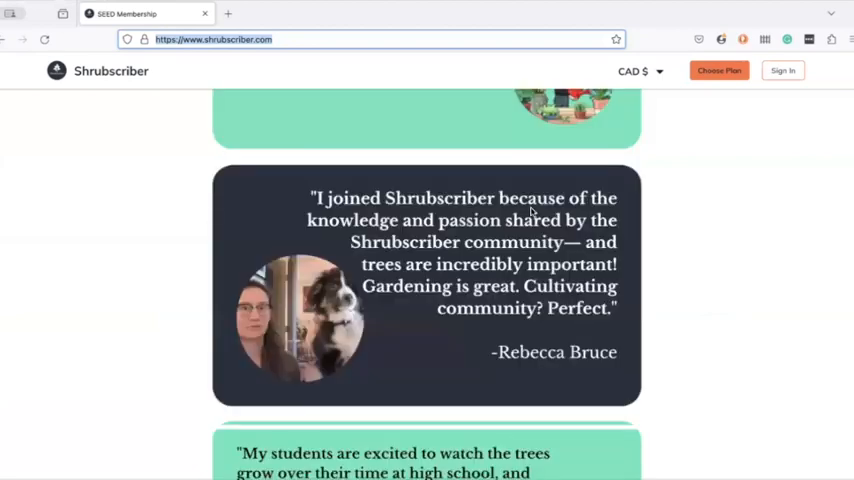
scroll("down", 3)
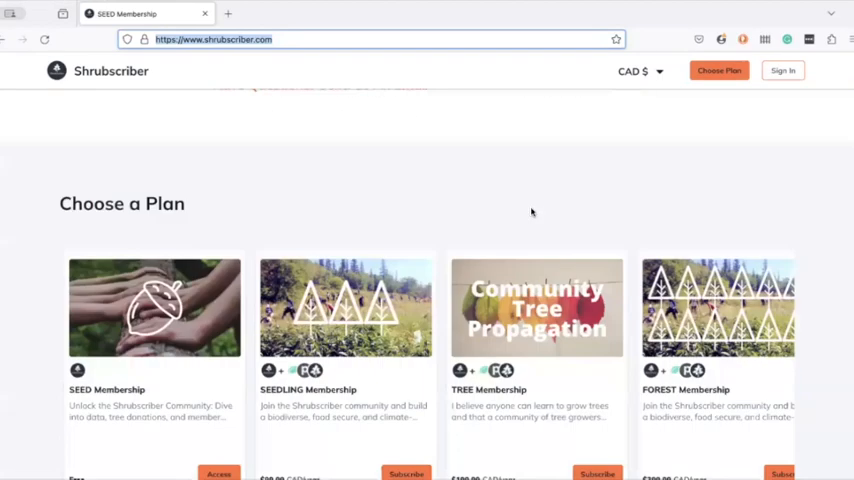
scroll("down", 3)
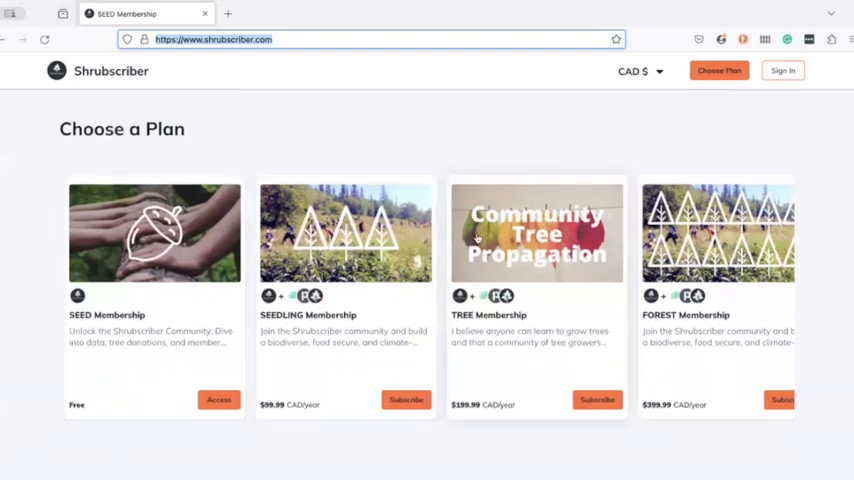
scroll("right", 3)
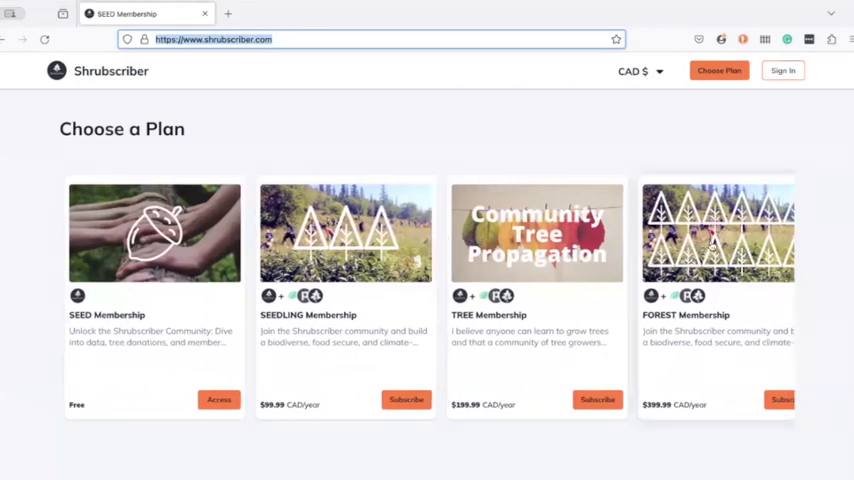
mouse_move(196, 200)
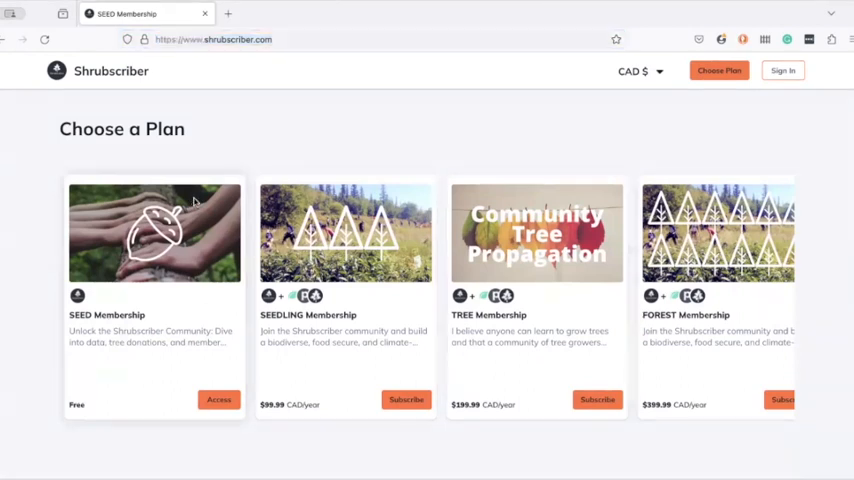
- Choose the free SEED Membership and reach its Create Account sign-up page
left_click(218, 400)
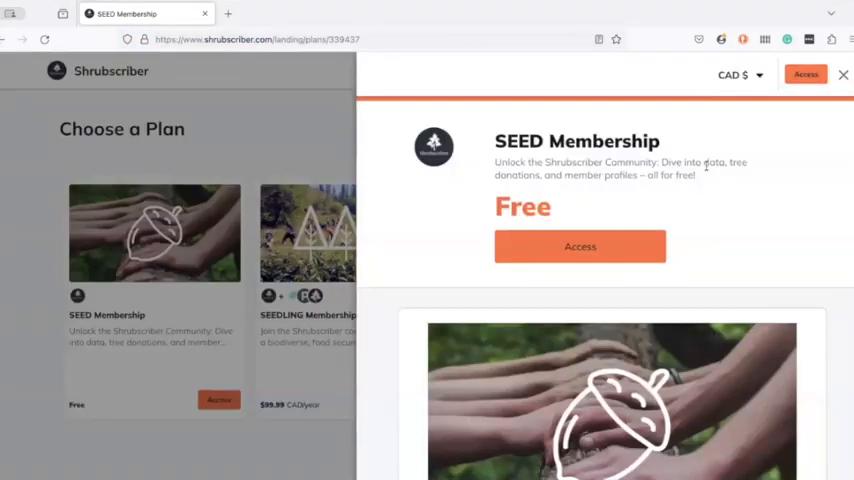
left_click(580, 246)
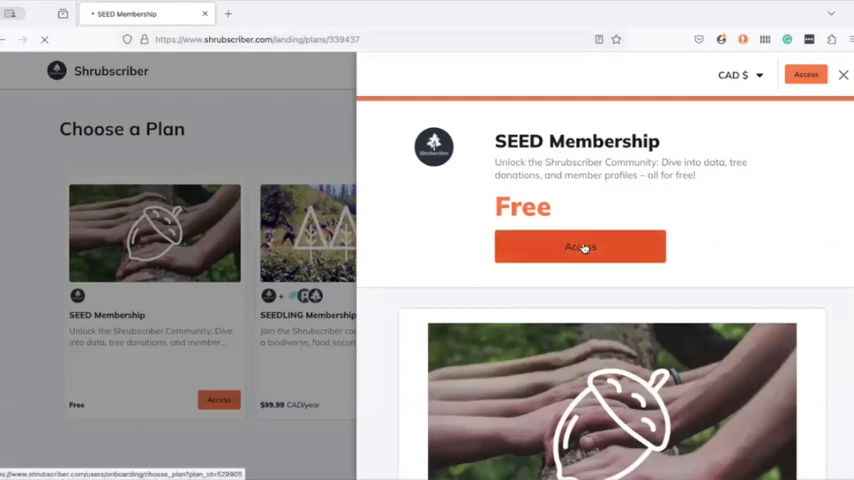
left_click(580, 246)
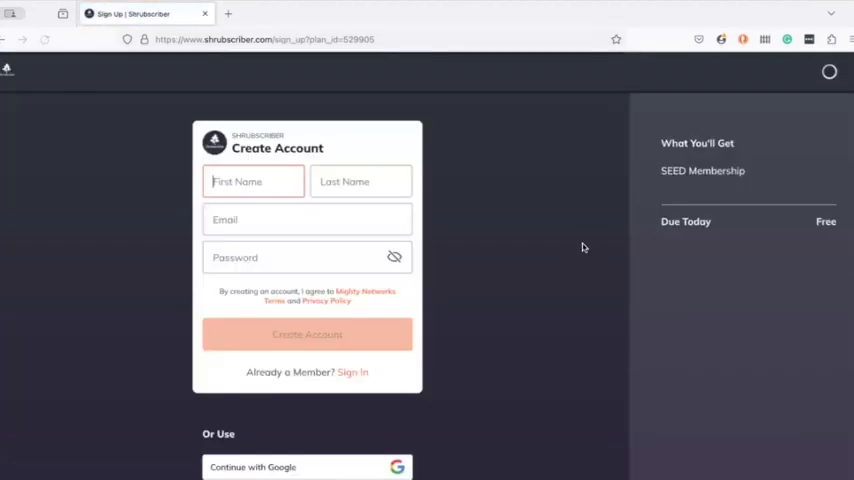
scroll("down", 3)
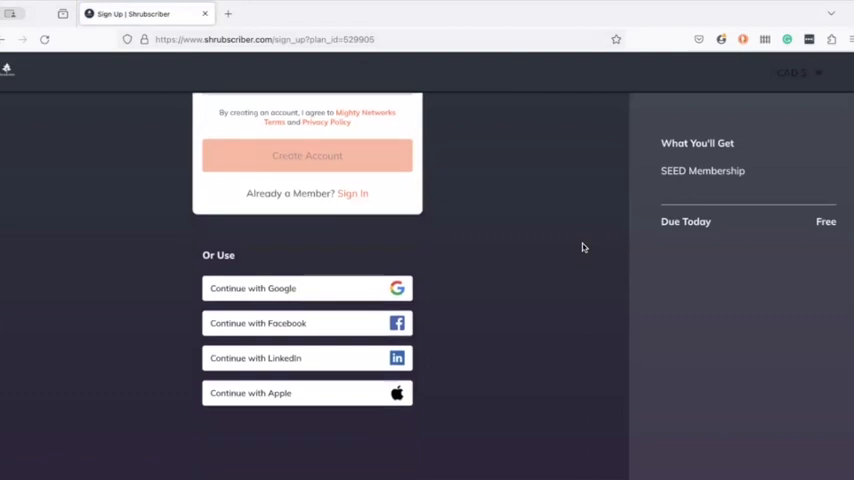
scroll("up", 3)
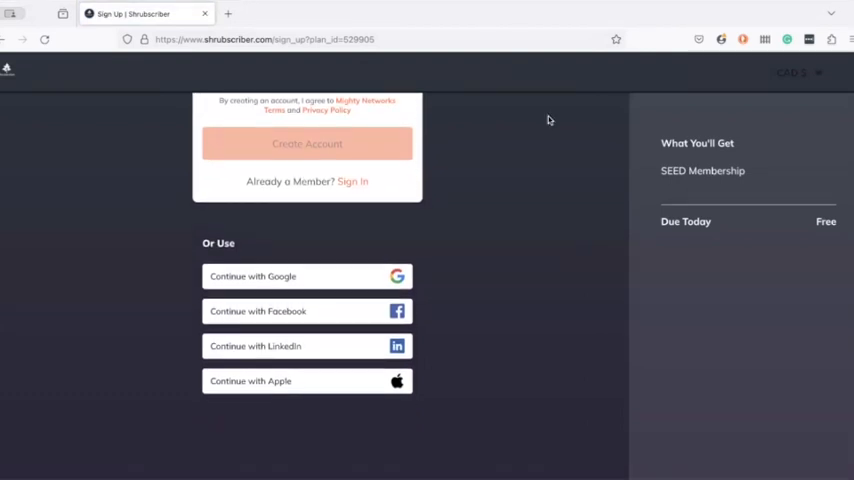
mouse_move(520, 18)
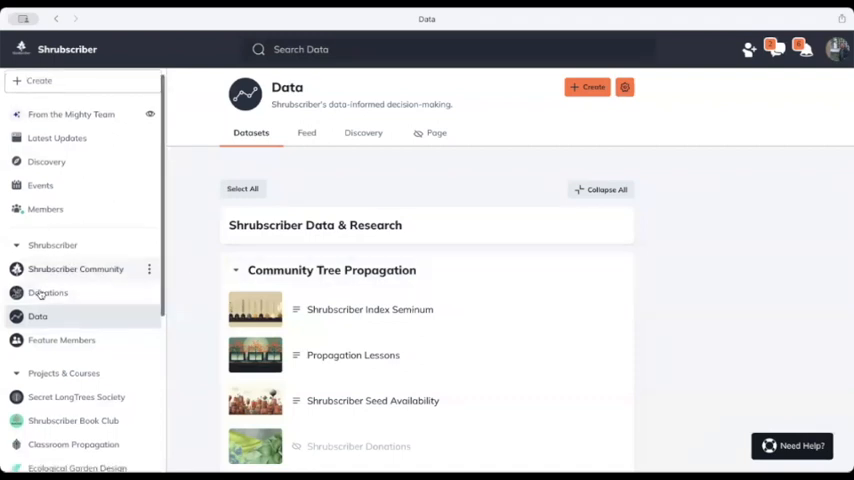
- Go to the Data space and bring the Cold Hardy Food Forest Plant Inventory section into view
scroll("up", 3)
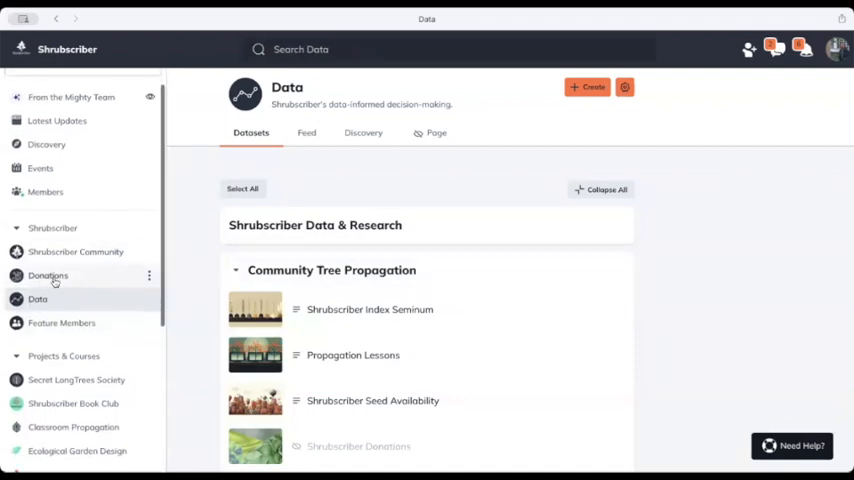
mouse_move(76, 304)
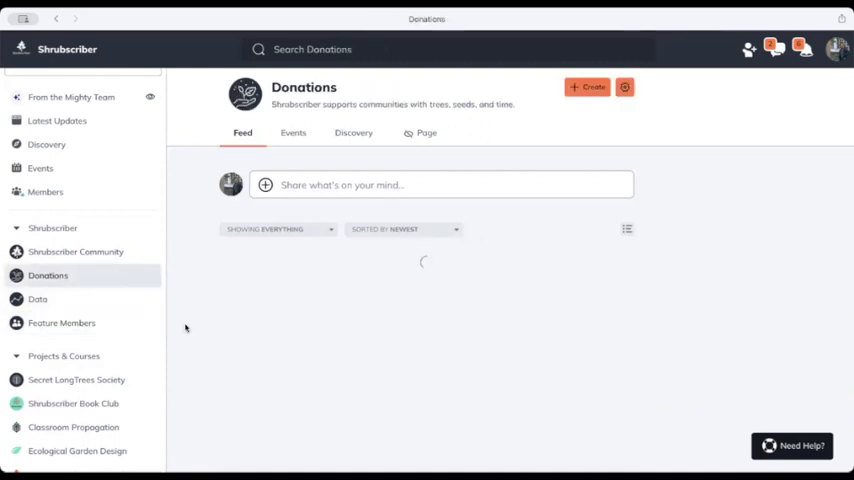
mouse_move(208, 338)
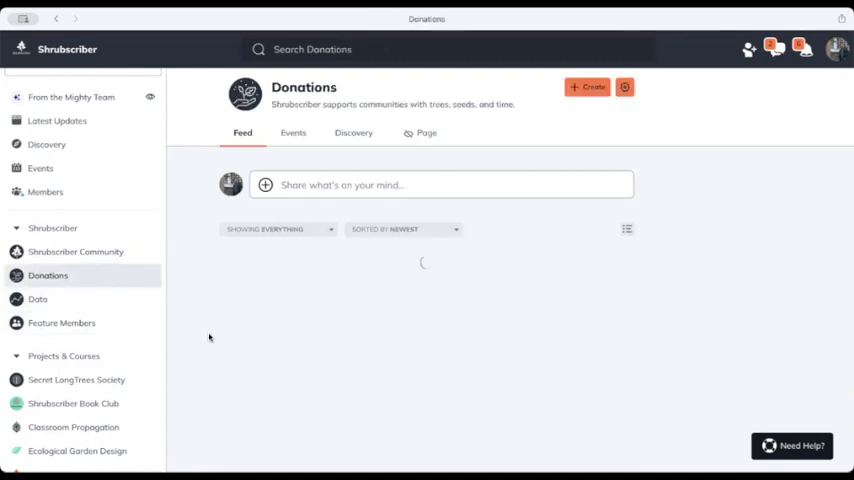
left_click(38, 300)
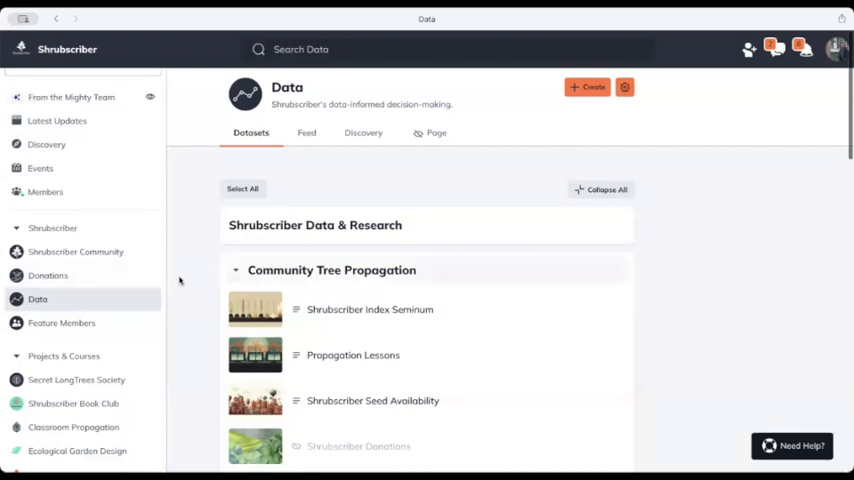
scroll("down", 3)
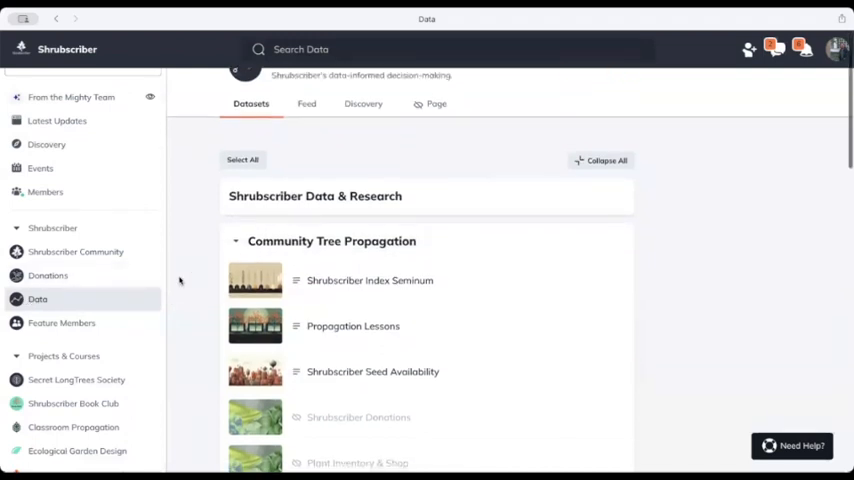
scroll("up", 3)
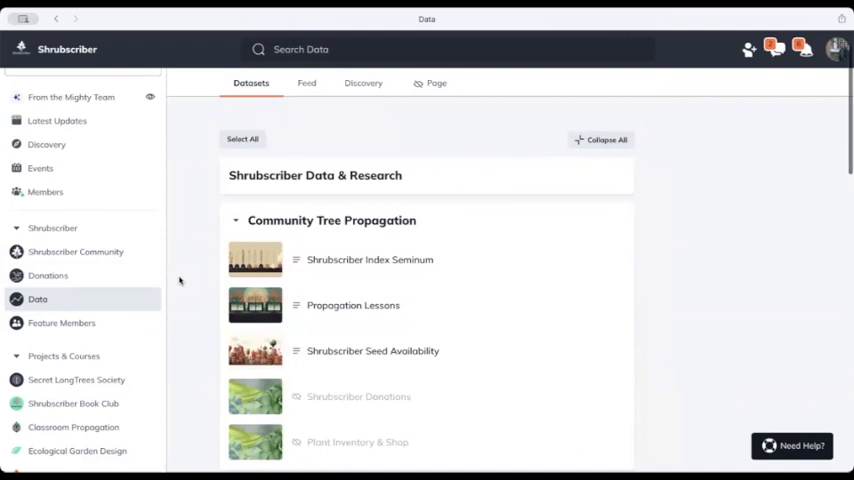
scroll("down", 3)
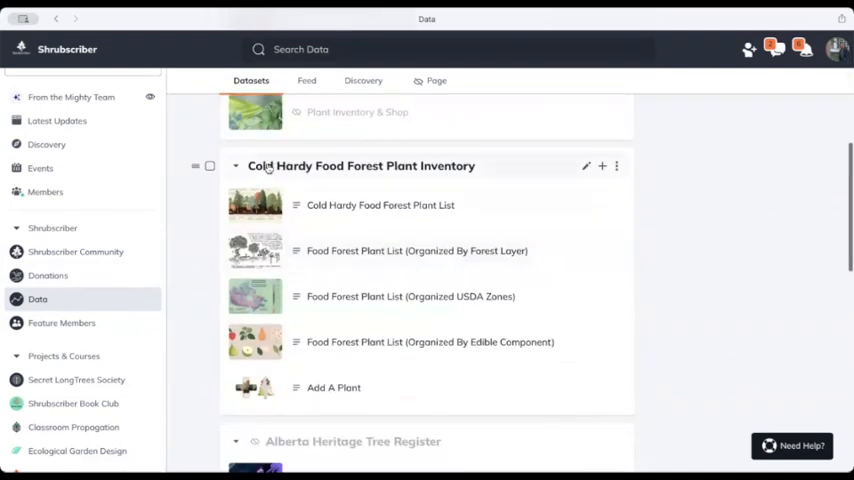
- Open the Cold Hardy Food Forest Plant Inventory collection and browse its contents
left_click(362, 166)
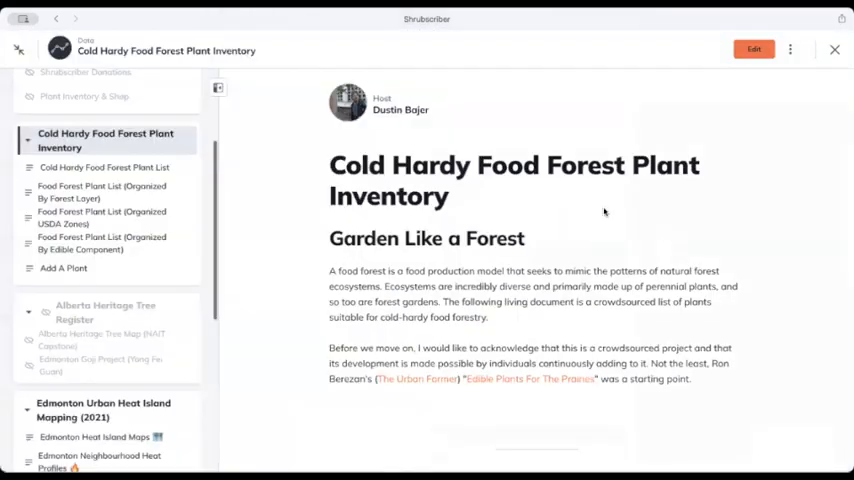
scroll("down", 3)
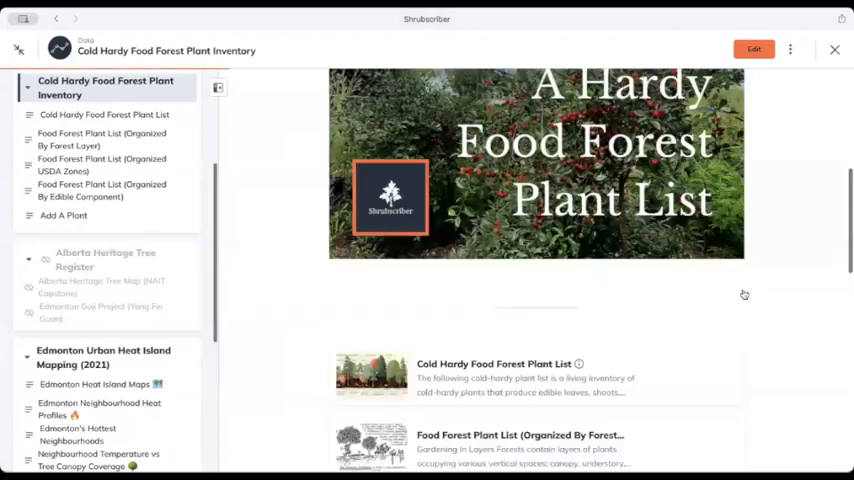
scroll("down", 3)
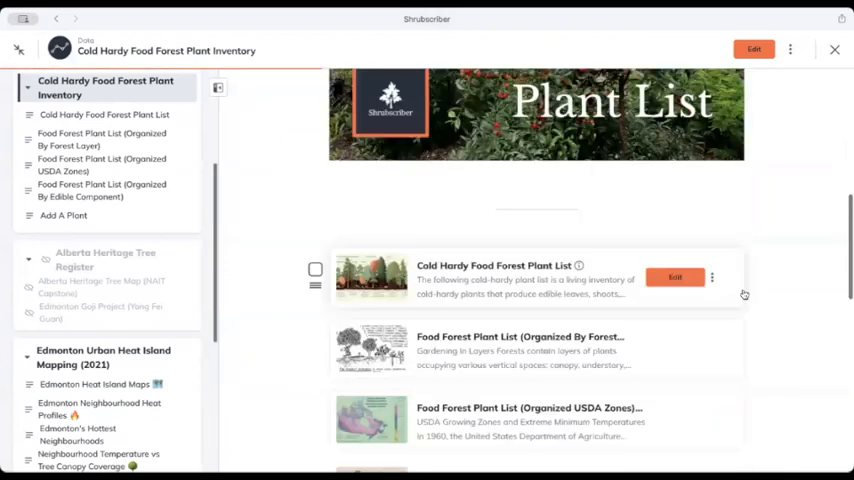
mouse_move(784, 258)
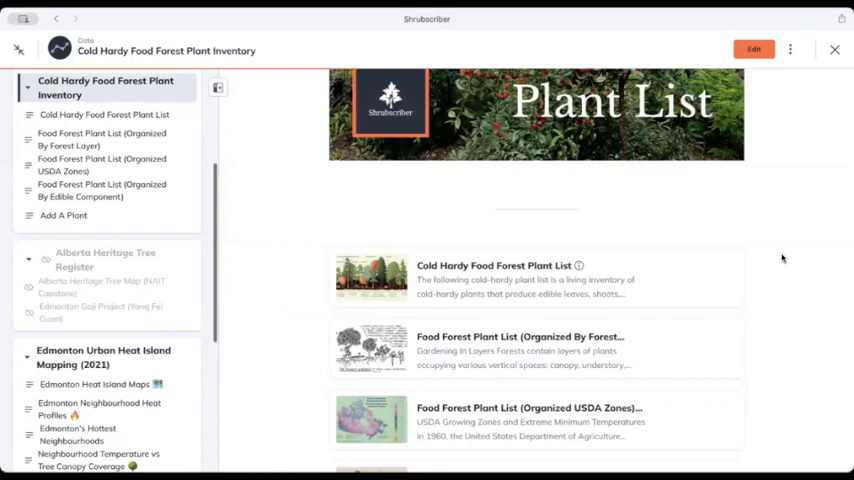
scroll("down", 3)
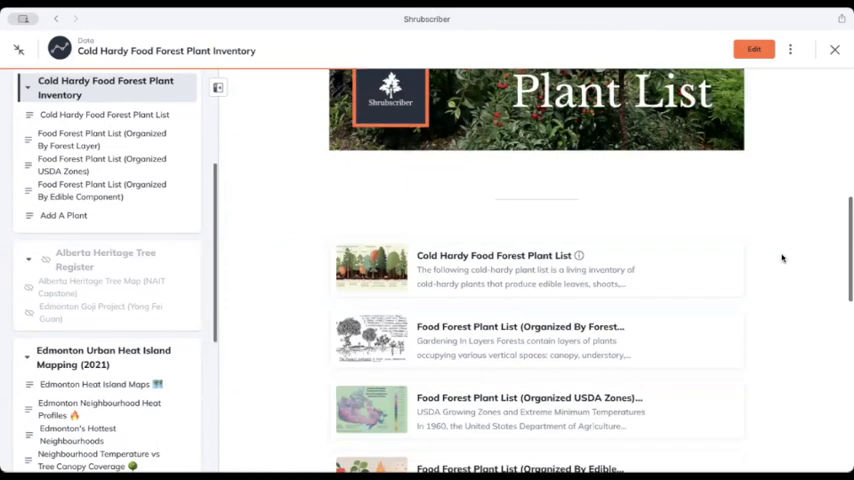
mouse_move(528, 270)
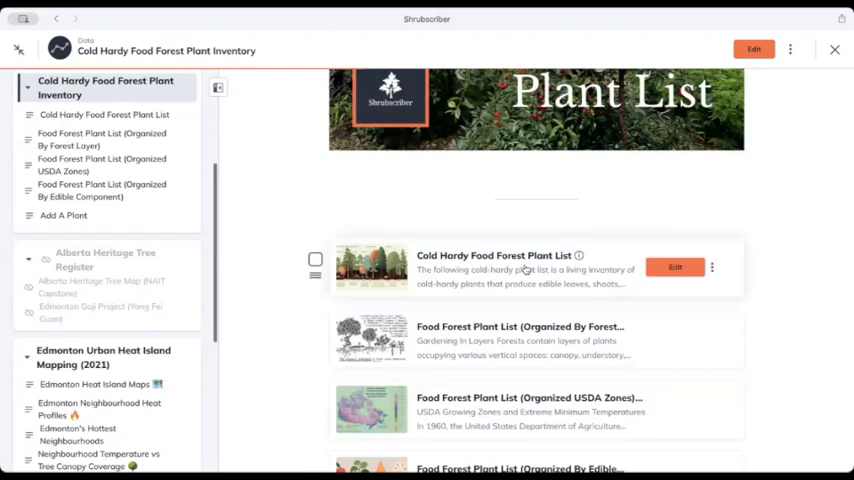
- Open the Cold Hardy Food Forest Plant List and view the Yucca glauca record with its uses, Zone 4 and groundcover layer
left_click(492, 256)
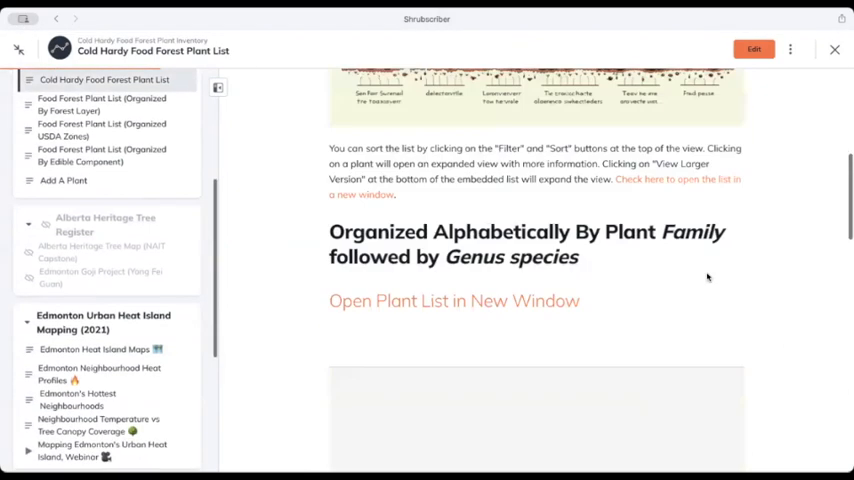
scroll("down", 3)
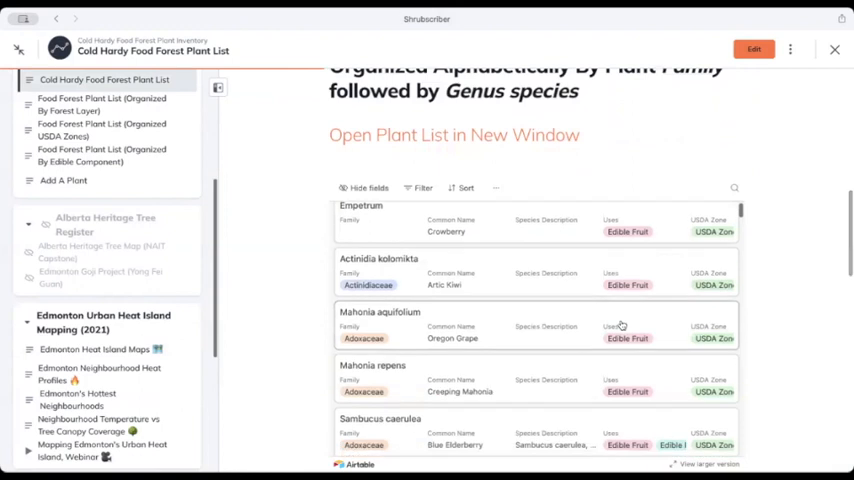
scroll("down", 3)
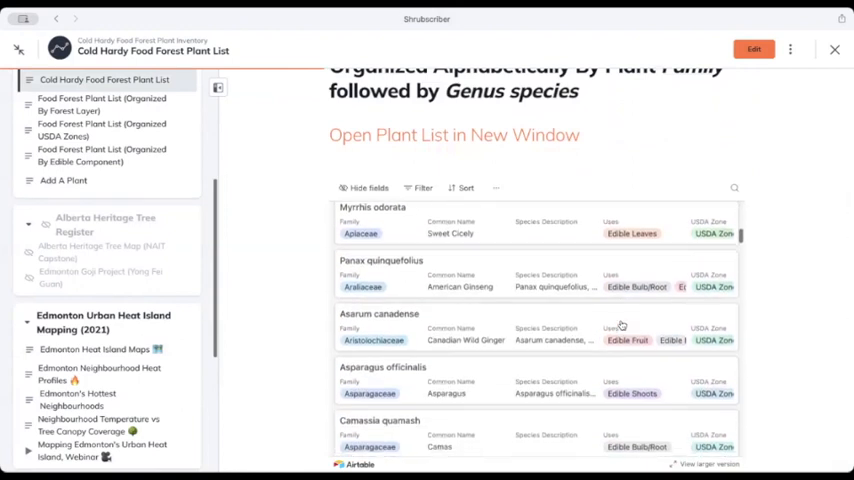
scroll("down", 3)
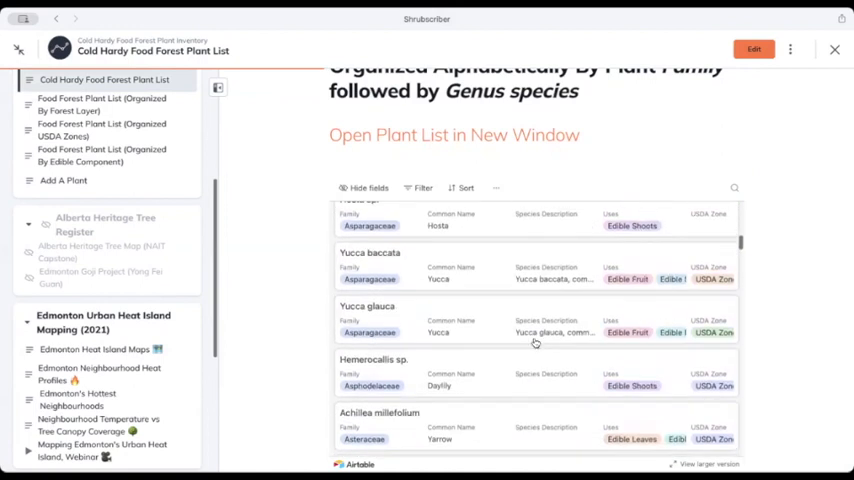
mouse_move(480, 312)
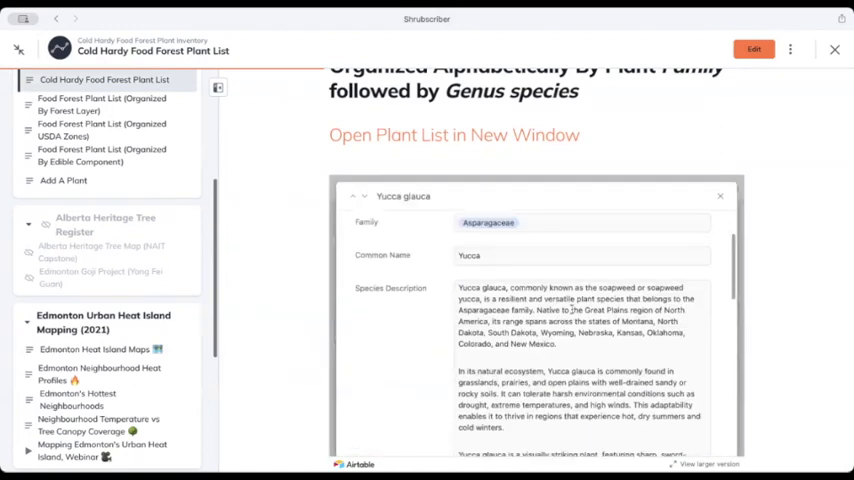
scroll("down", 3)
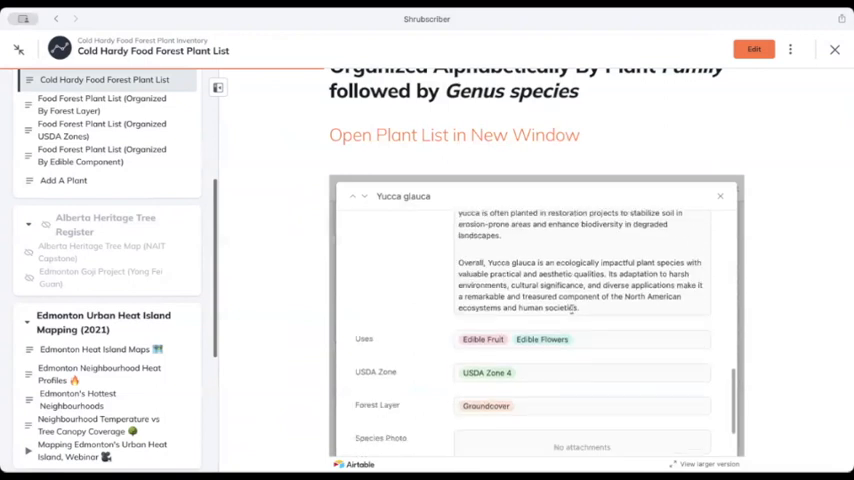
scroll("down", 3)
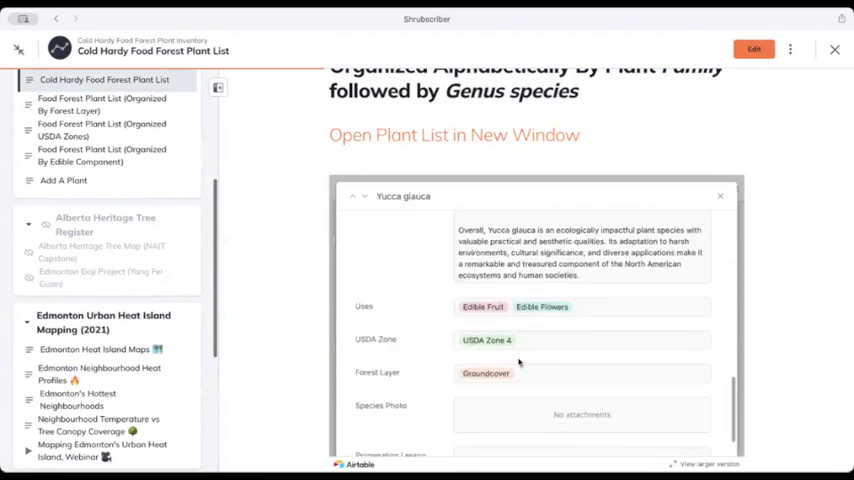
scroll("down", 3)
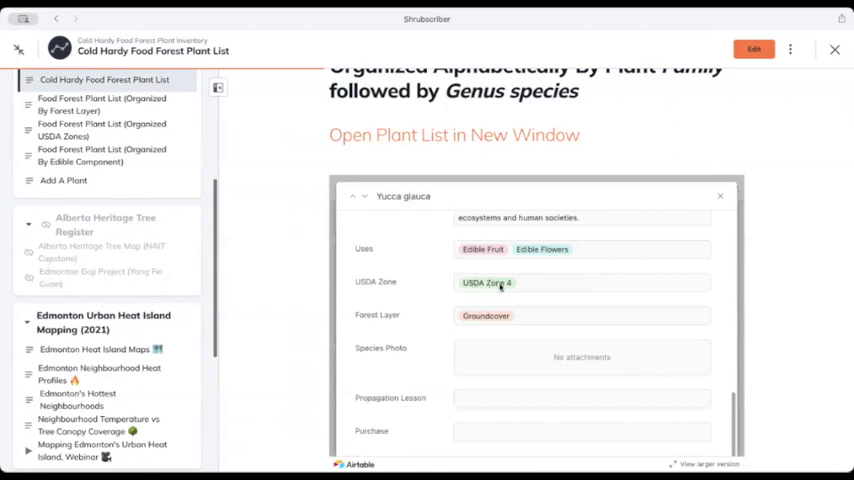
scroll("up", 3)
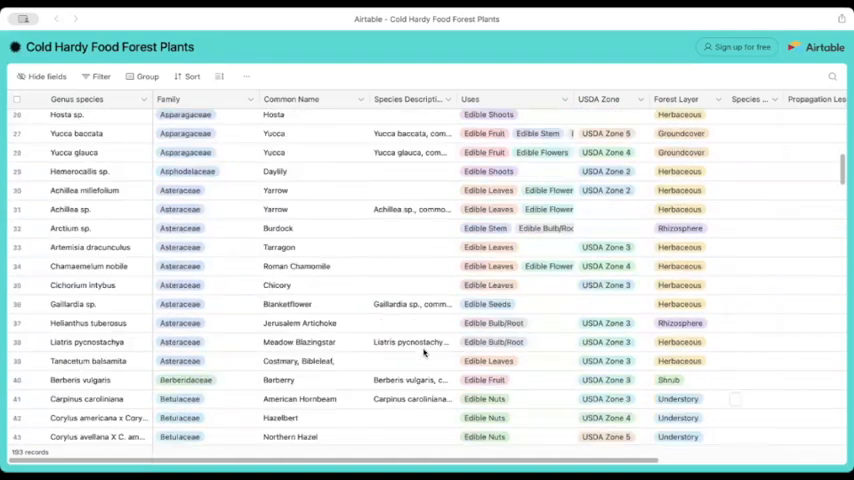
- Scroll through the full Cold Hardy Food Forest Plants grid in Airtable
scroll("down", 3)
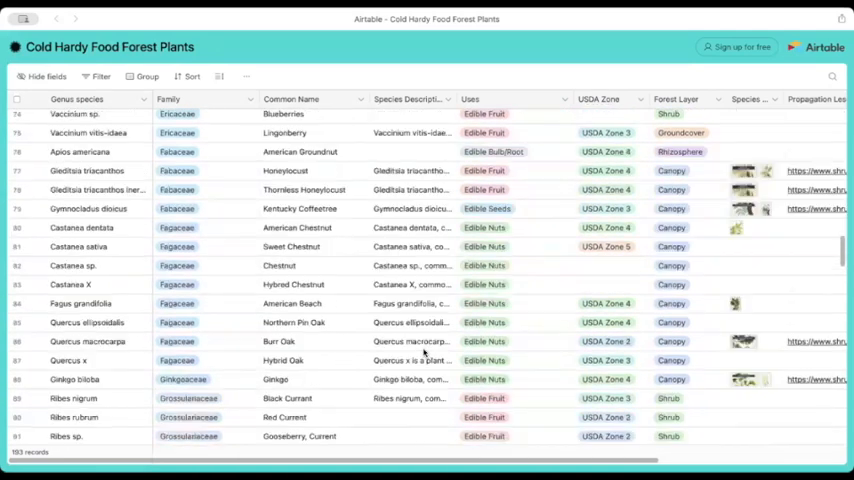
scroll("down", 3)
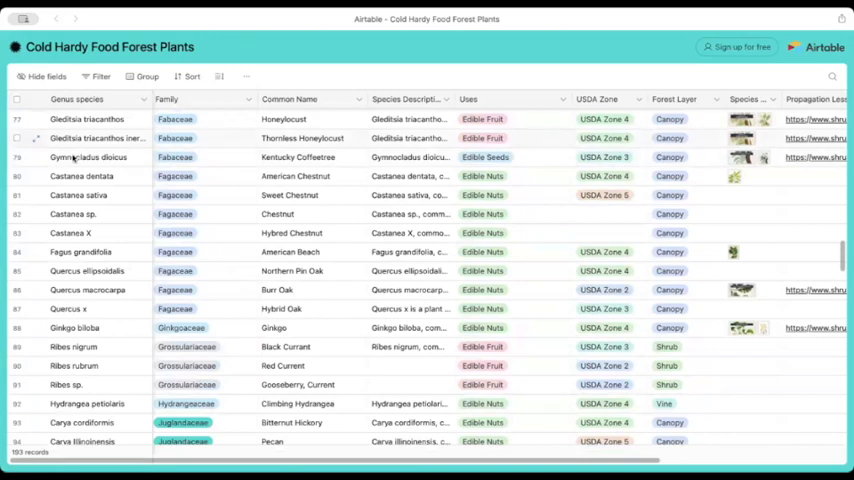
scroll("down", 3)
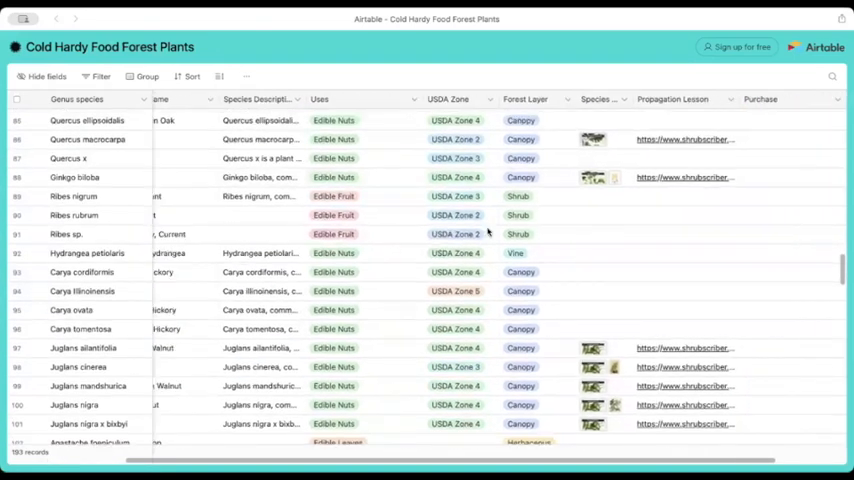
scroll("down", 3)
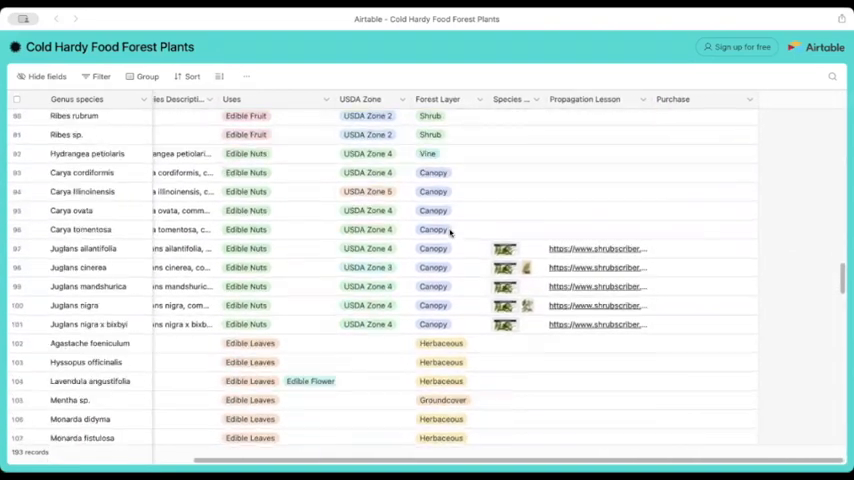
scroll("down", 3)
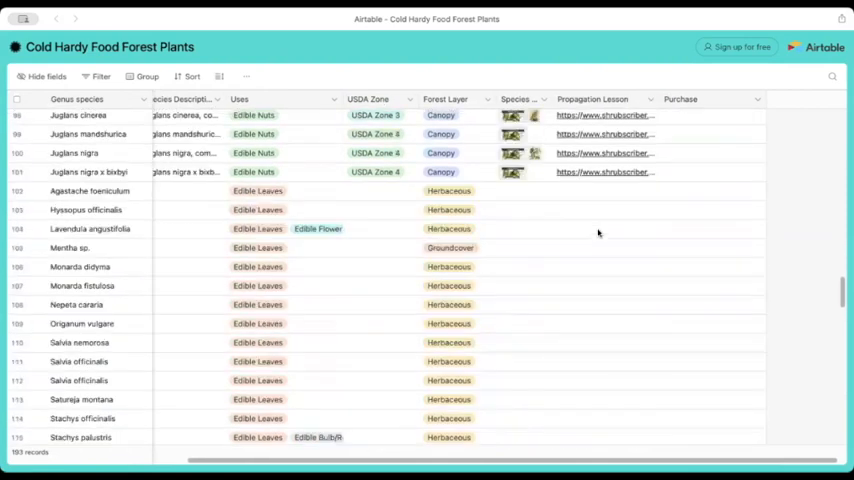
scroll("down", 3)
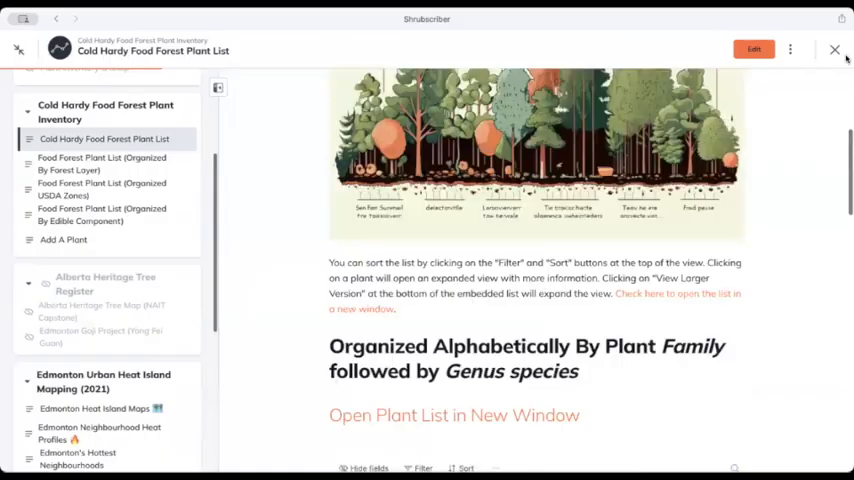
- Open the Food Forest Plant List organized by forest layer and view its canopy tables
left_click(834, 48)
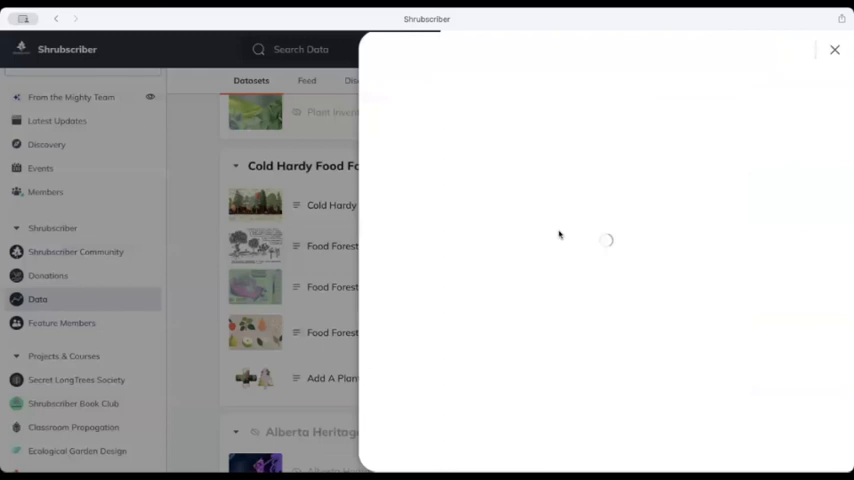
left_click(332, 246)
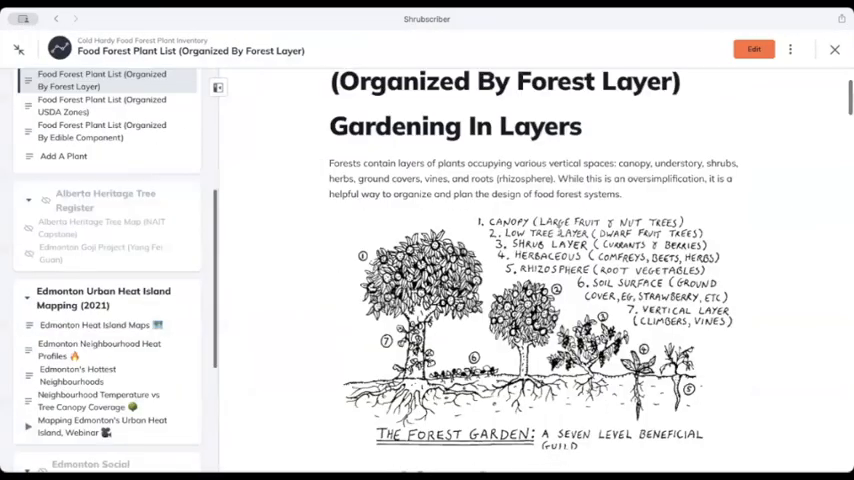
scroll("down", 3)
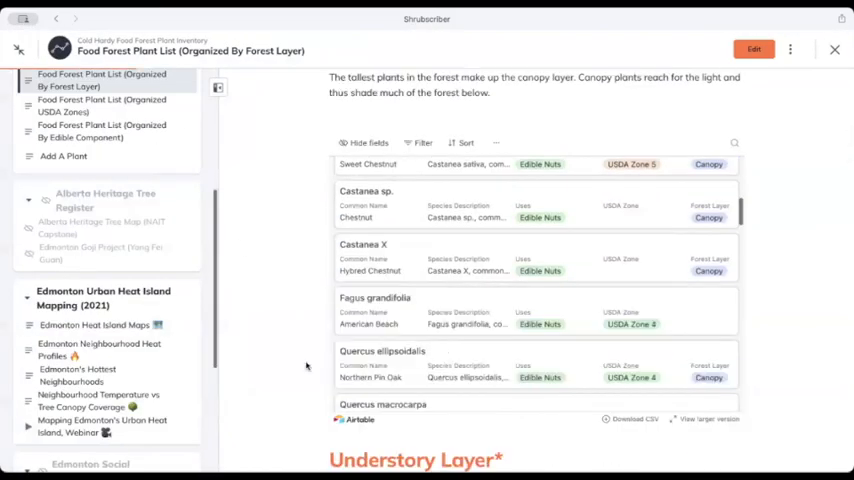
scroll("up", 3)
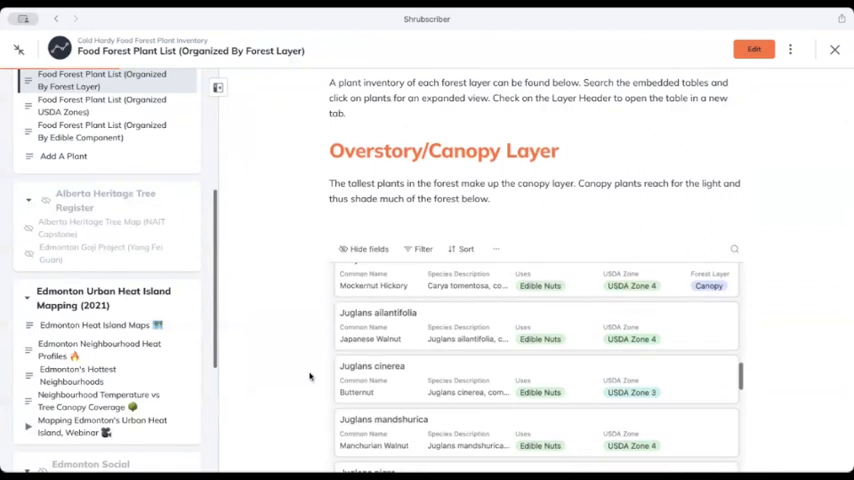
scroll("down", 3)
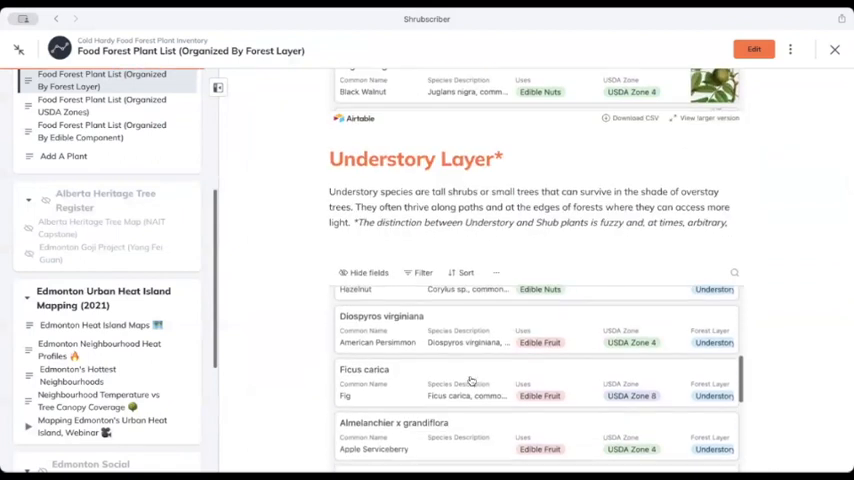
scroll("down", 3)
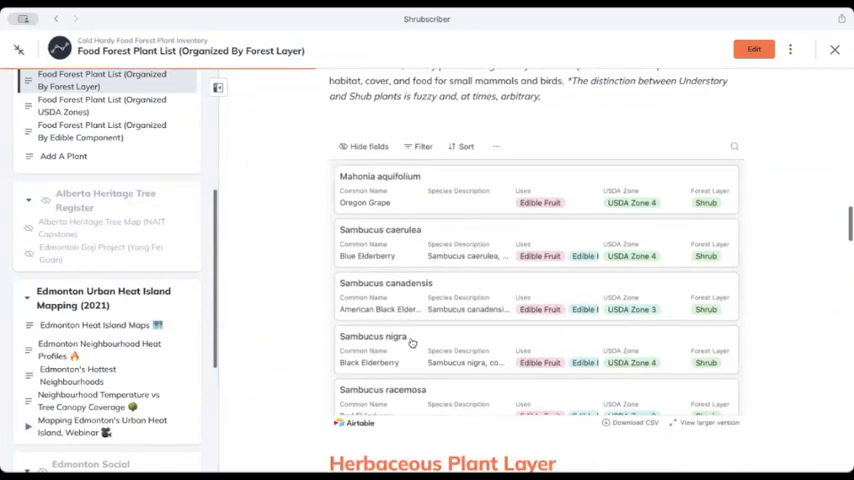
- Browse down through the Shrub, Herbaceous, Ground Cover, Root Zone and Vine layer tables
scroll("down", 3)
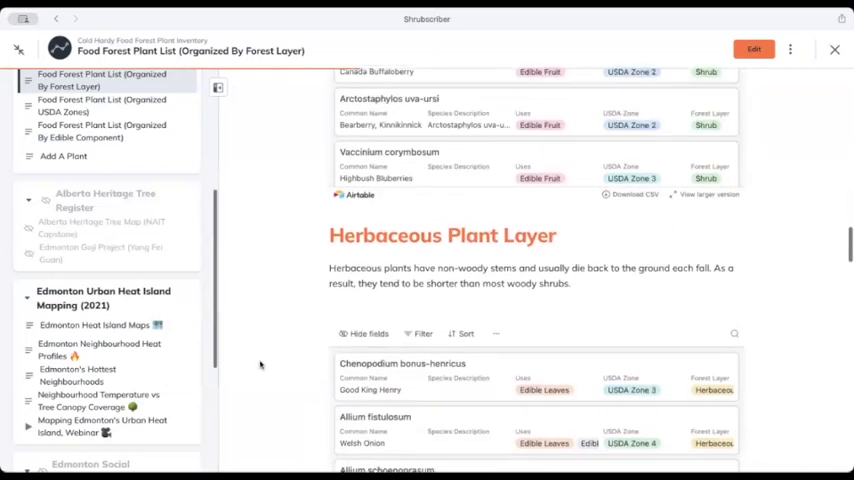
scroll("down", 3)
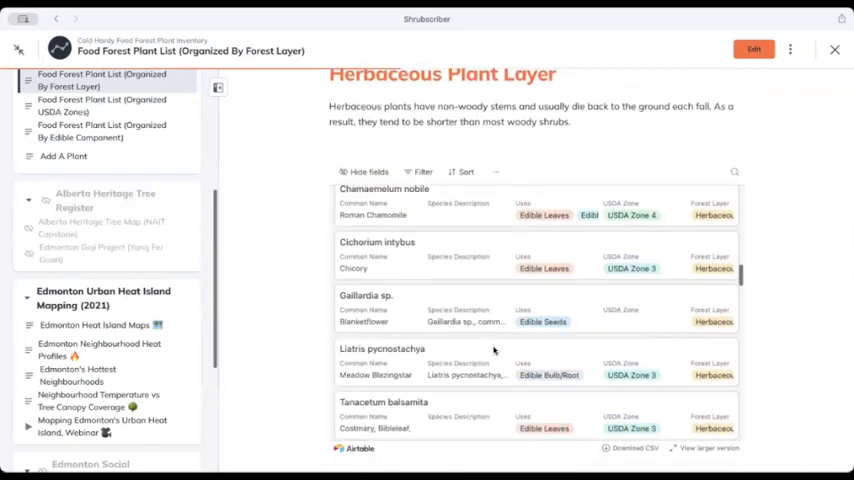
scroll("down", 3)
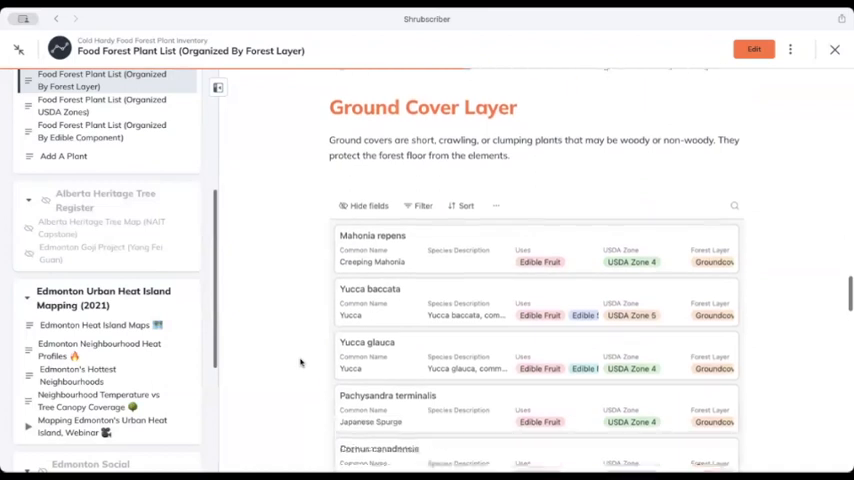
scroll("down", 3)
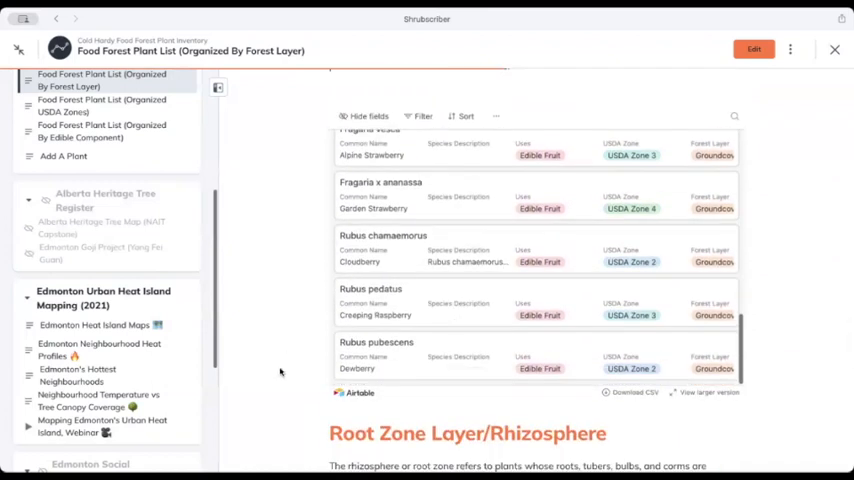
scroll("down", 3)
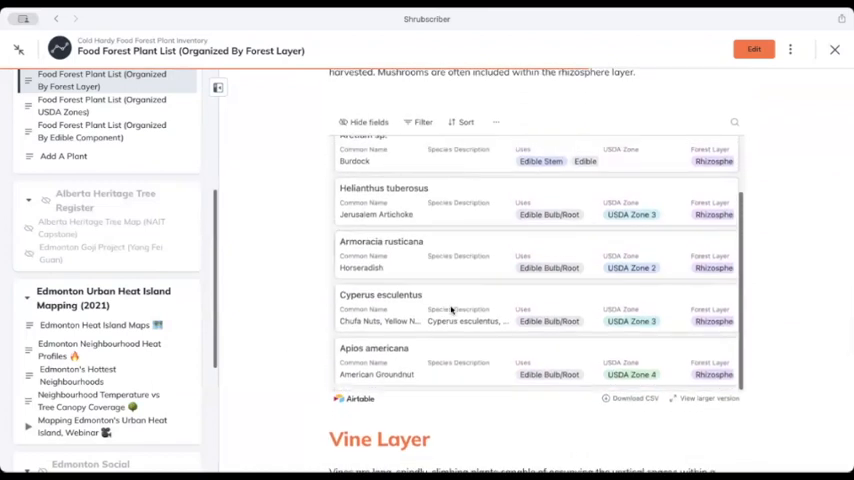
scroll("down", 3)
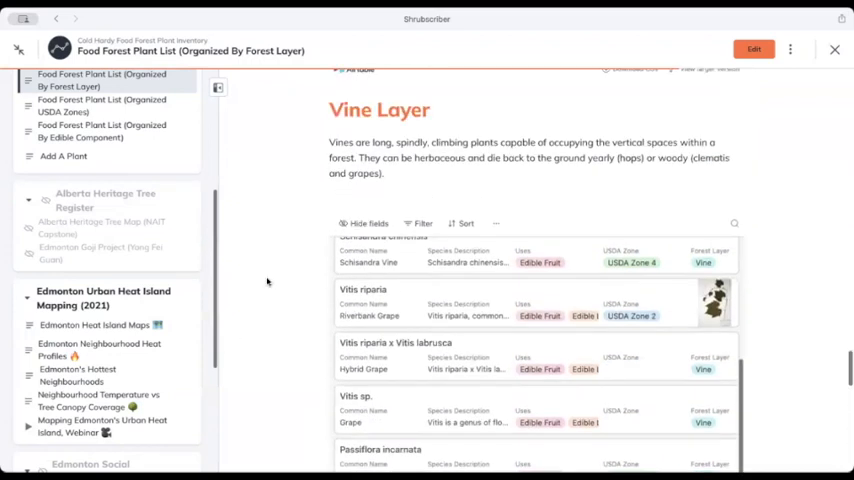
scroll("up", 3)
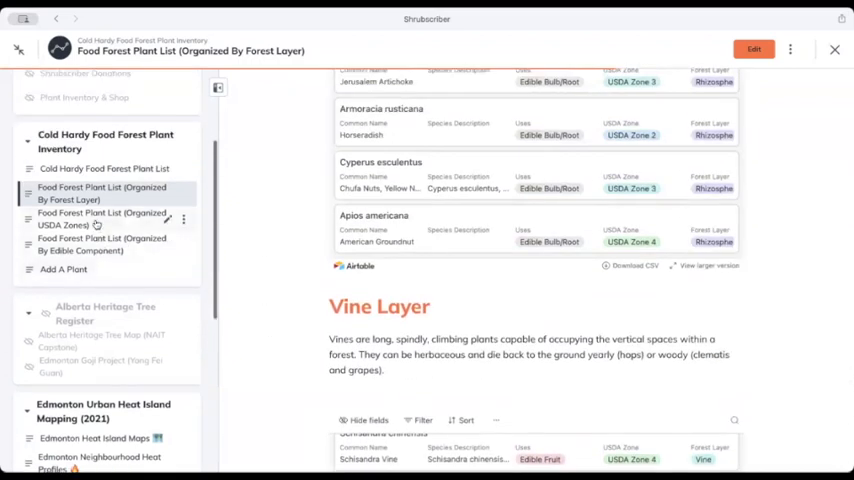
left_click(102, 218)
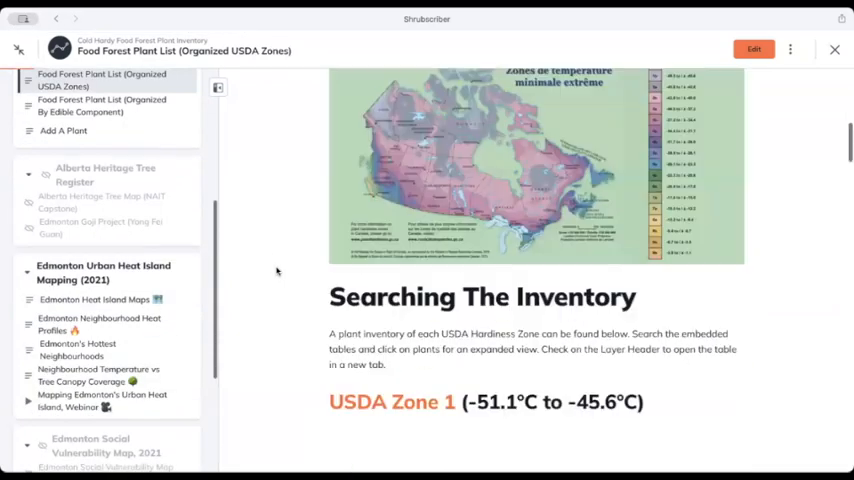
scroll("down", 3)
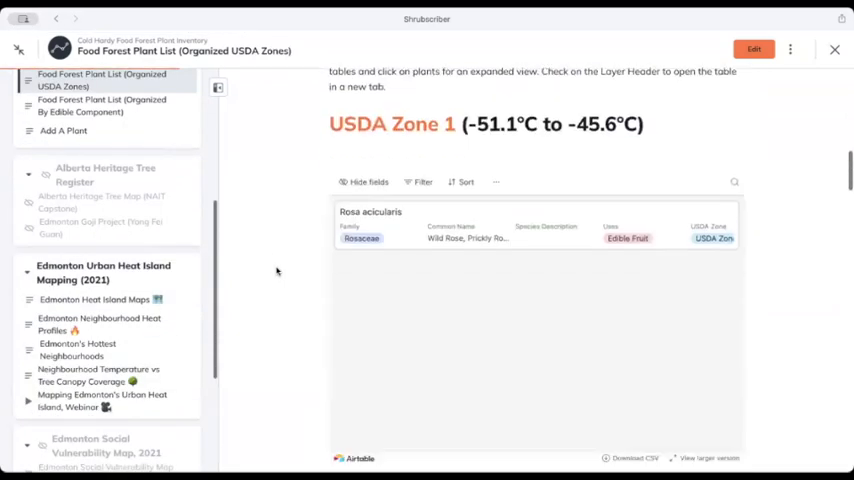
scroll("down", 3)
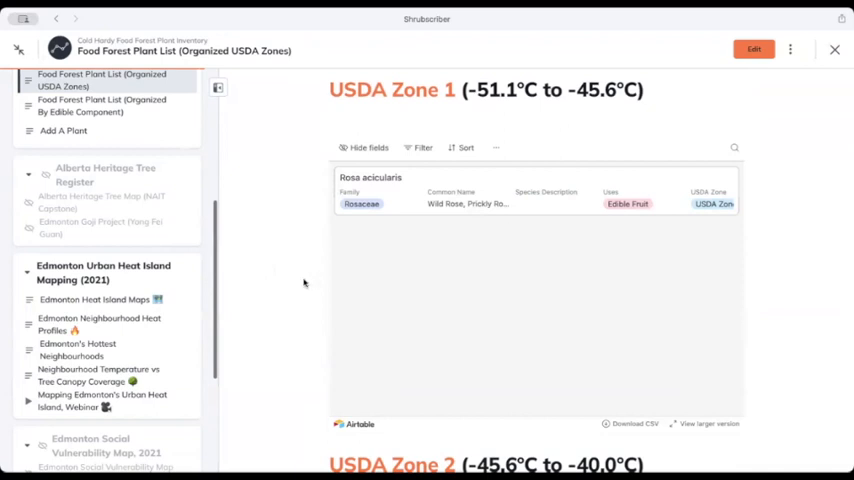
scroll("down", 3)
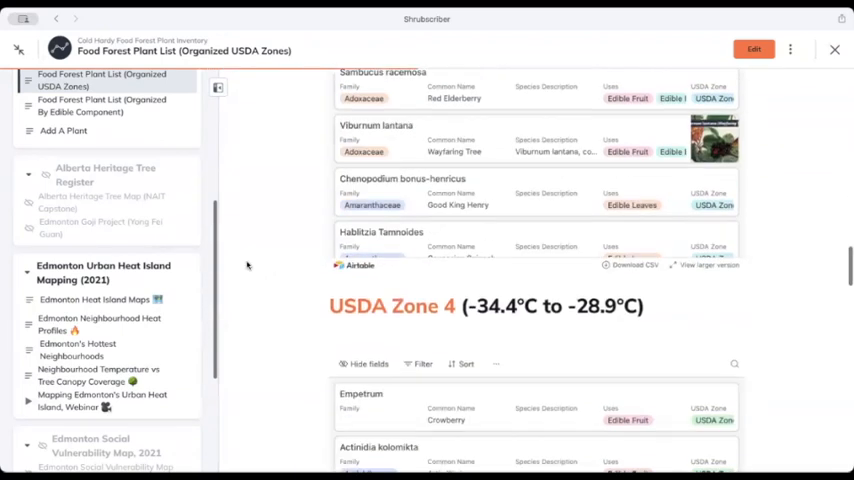
scroll("down", 3)
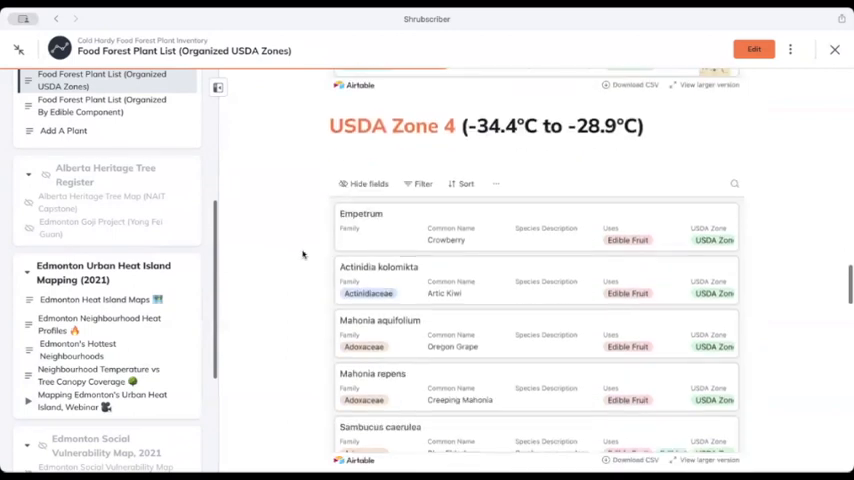
scroll("down", 3)
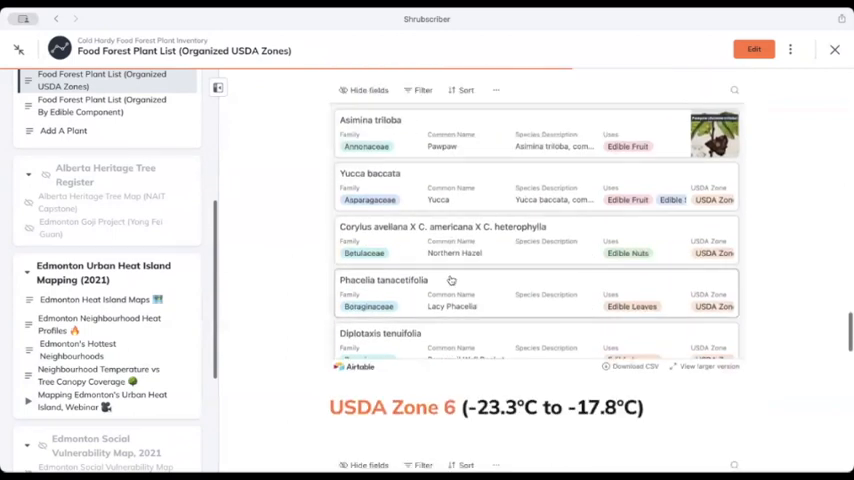
scroll("down", 3)
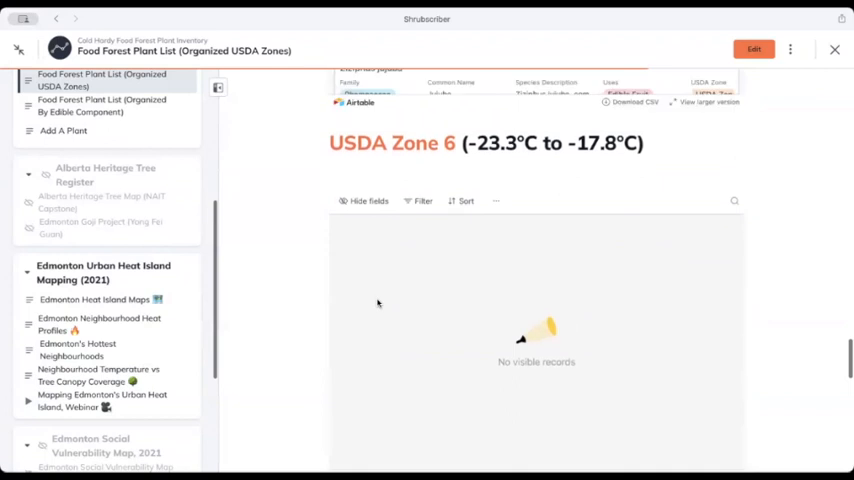
scroll("up", 3)
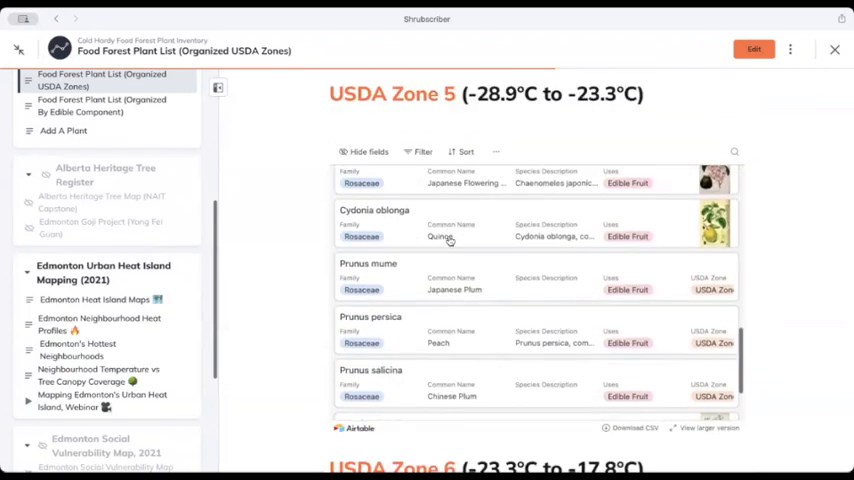
scroll("down", 3)
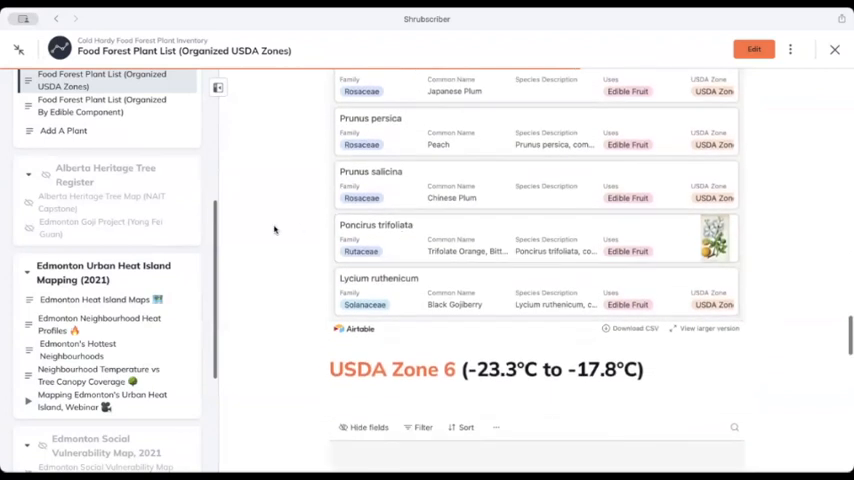
scroll("up", 3)
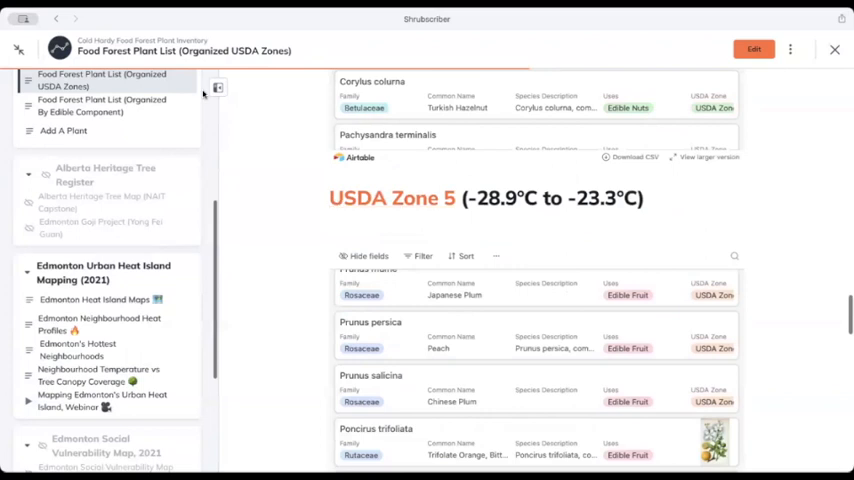
scroll("up", 3)
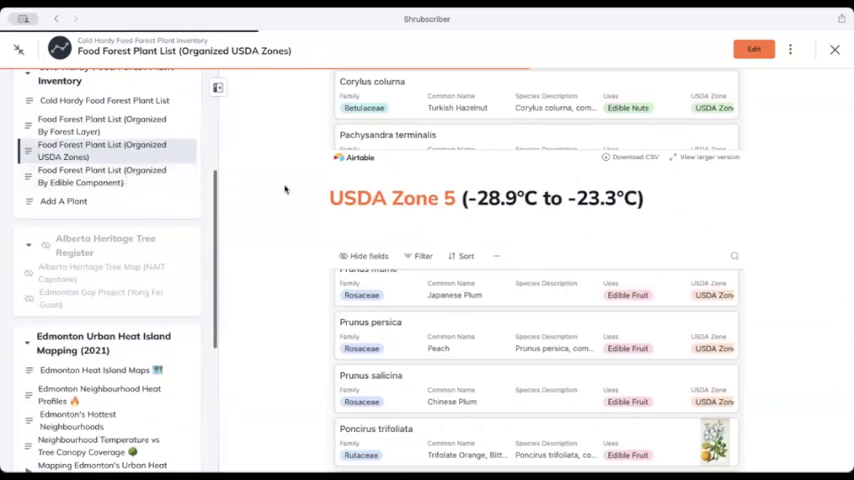
- Open the plant list organized by edible component and view the Edible Fruits and seeds tables
left_click(100, 176)
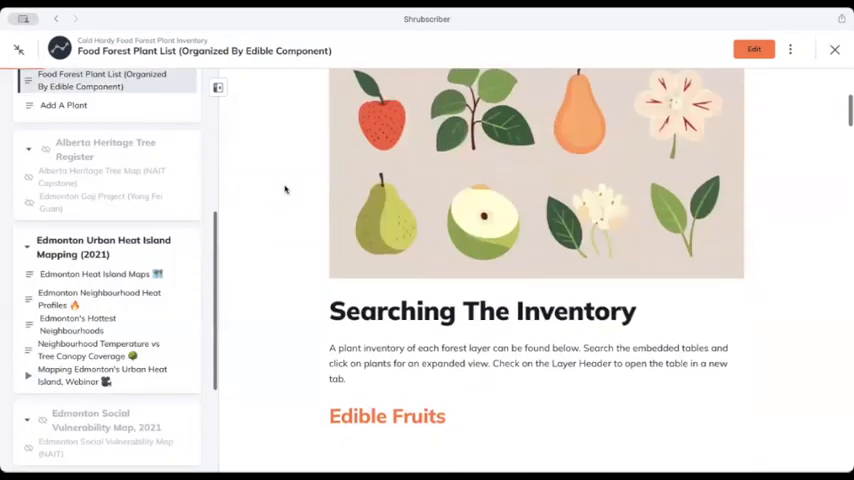
scroll("down", 3)
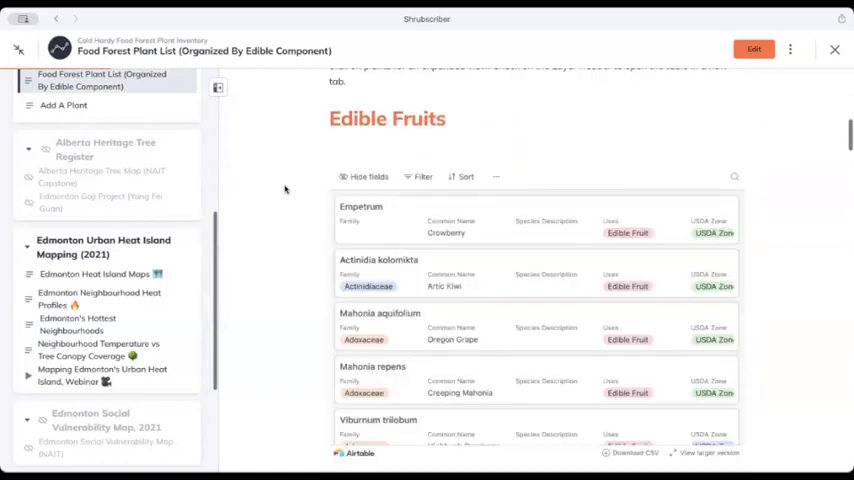
scroll("down", 3)
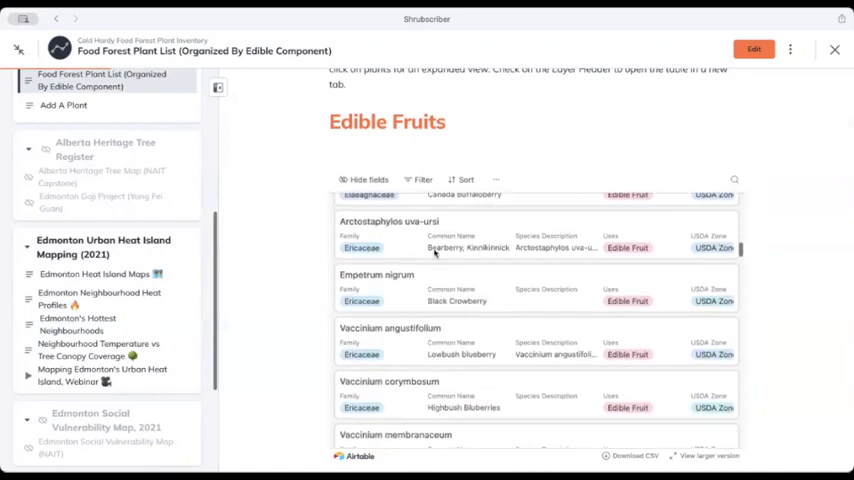
scroll("down", 3)
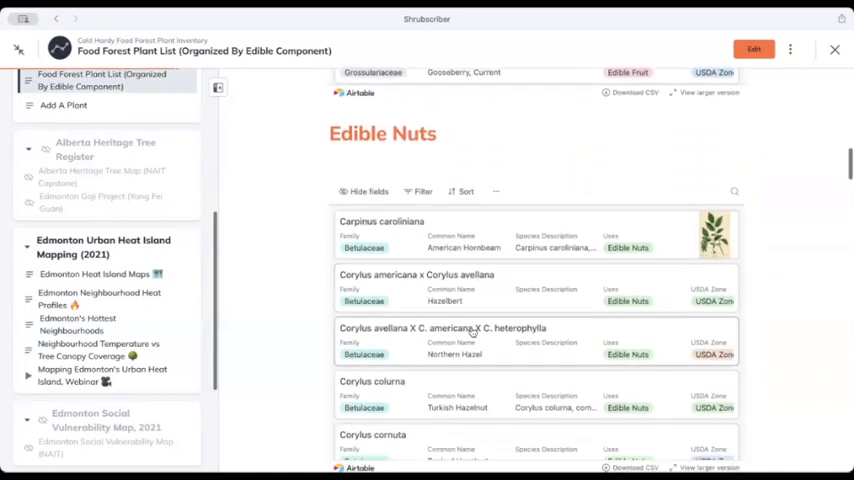
scroll("down", 3)
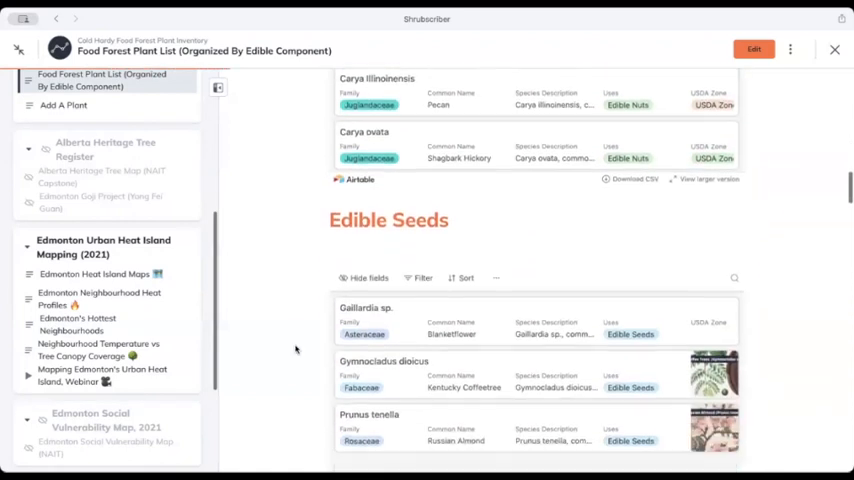
scroll("down", 3)
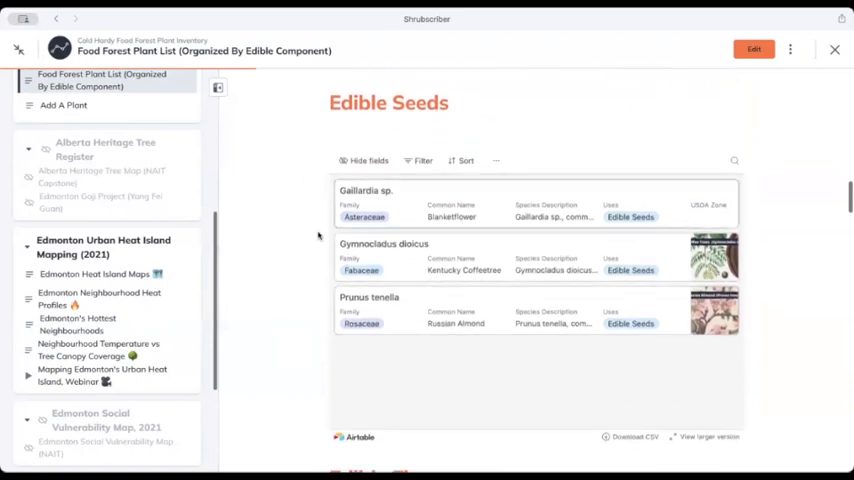
- Browse down through the flowers, leaves, bark, shoots and Edible Roots tables
scroll("down", 3)
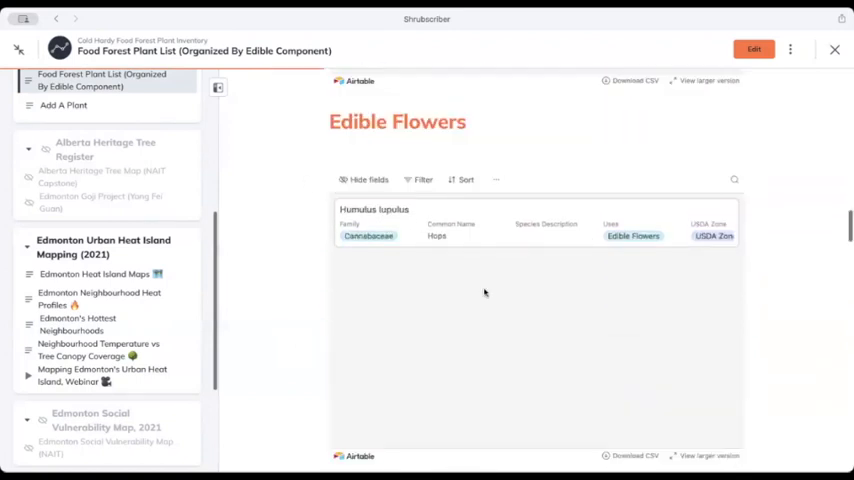
scroll("down", 3)
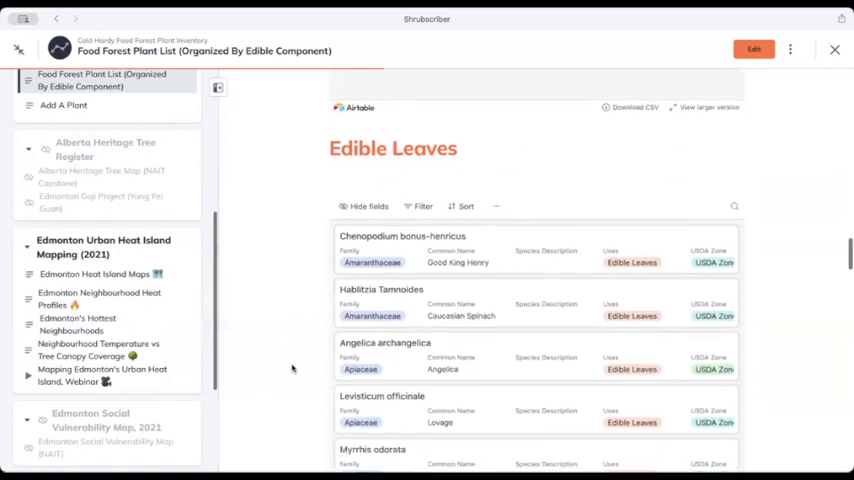
scroll("down", 3)
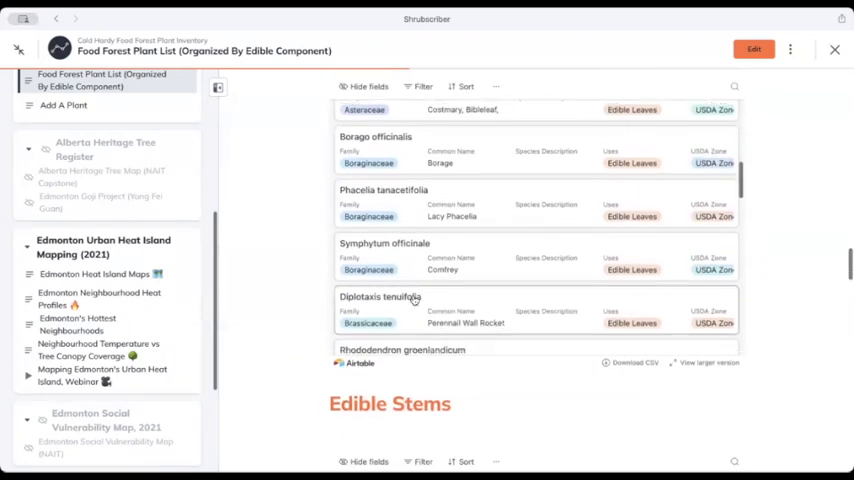
scroll("down", 3)
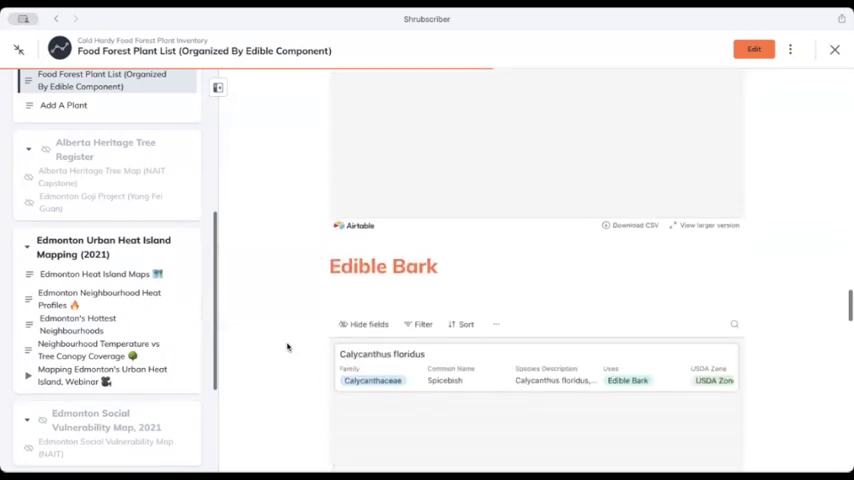
scroll("down", 3)
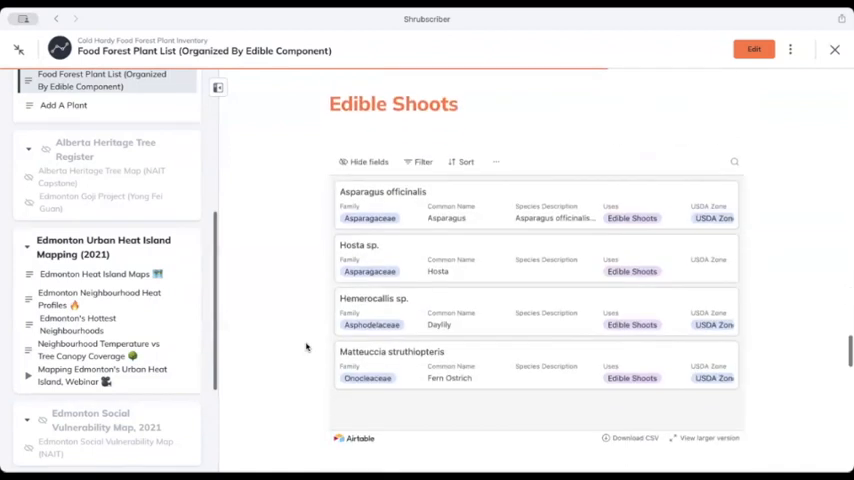
scroll("down", 3)
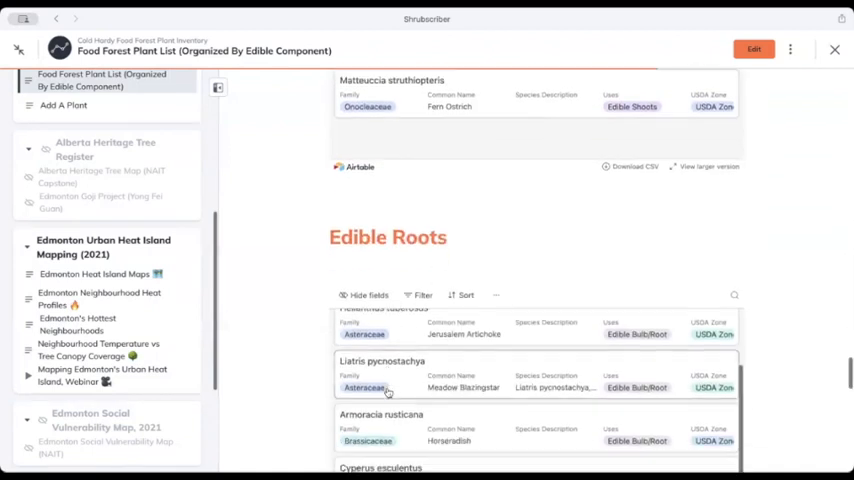
scroll("down", 3)
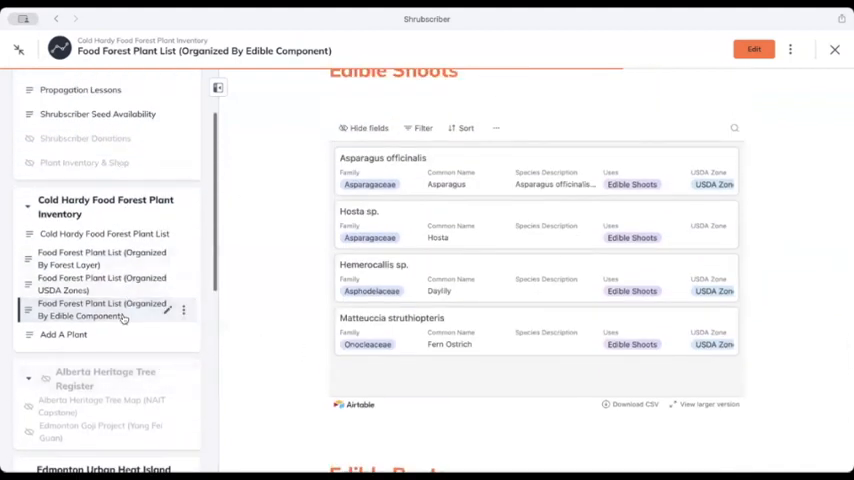
mouse_move(120, 284)
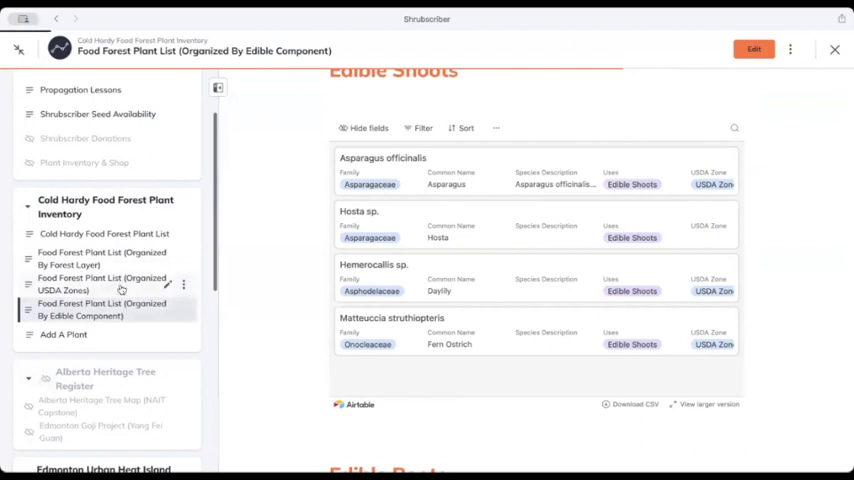
- Return to the main Cold Hardy Food Forest Plant List page and view its family-sorted list
left_click(102, 272)
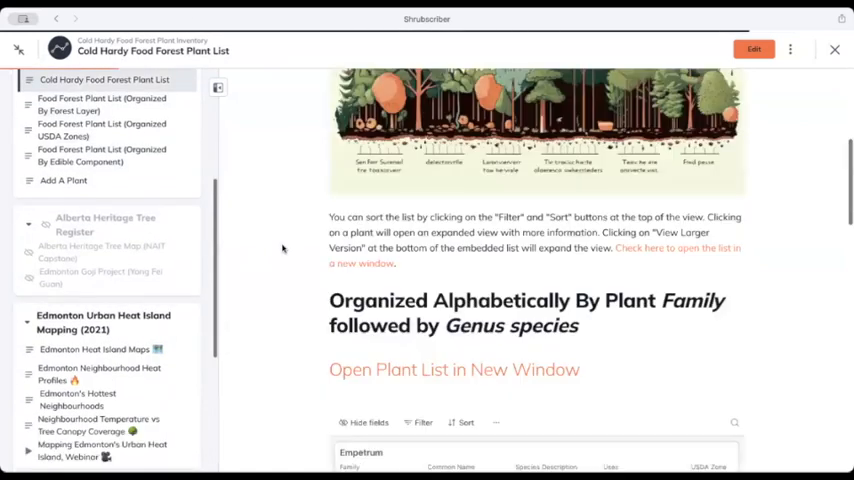
scroll("down", 3)
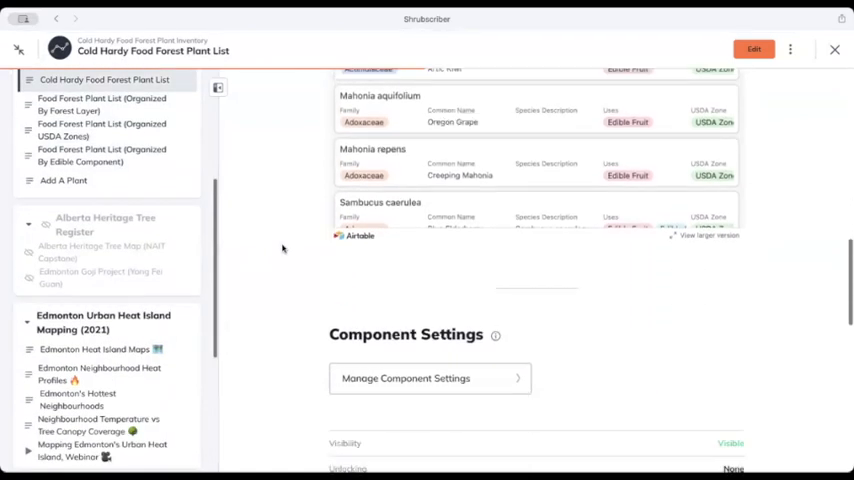
scroll("down", 3)
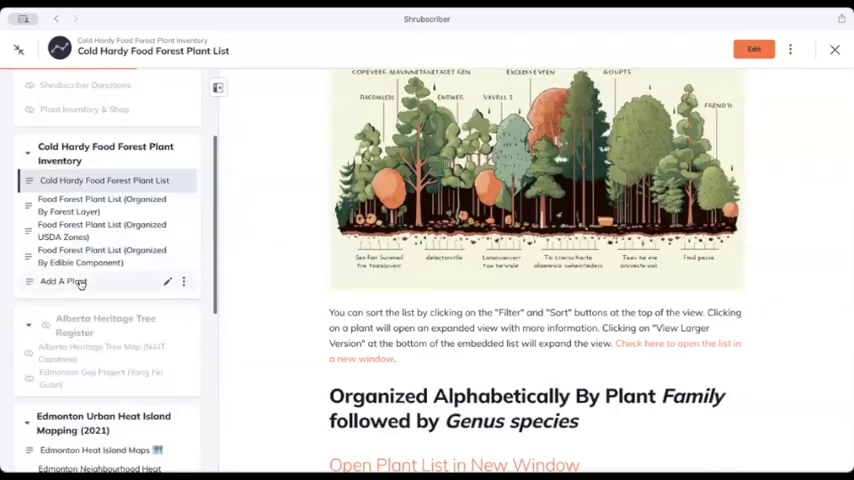
- Open the Add A Plant form and review its fields
left_click(62, 280)
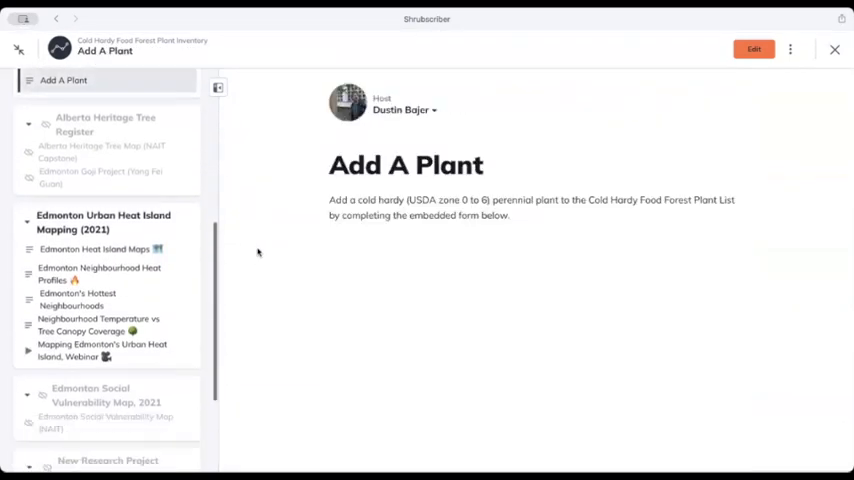
scroll("down", 3)
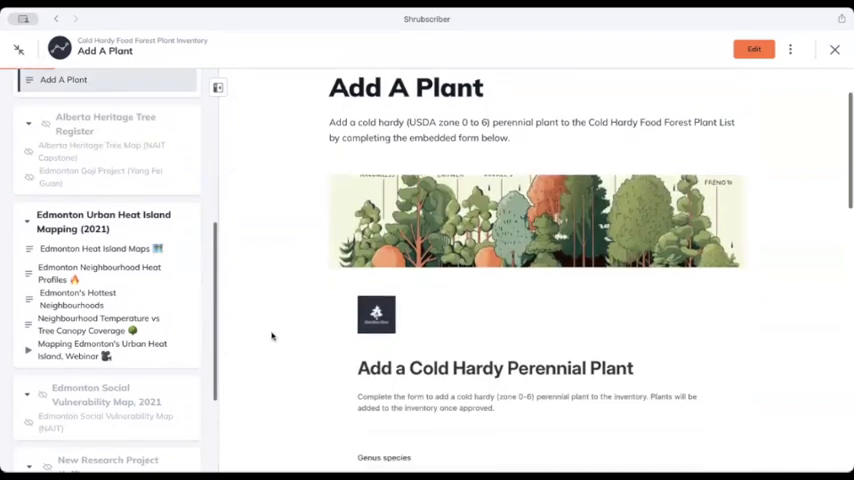
scroll("down", 3)
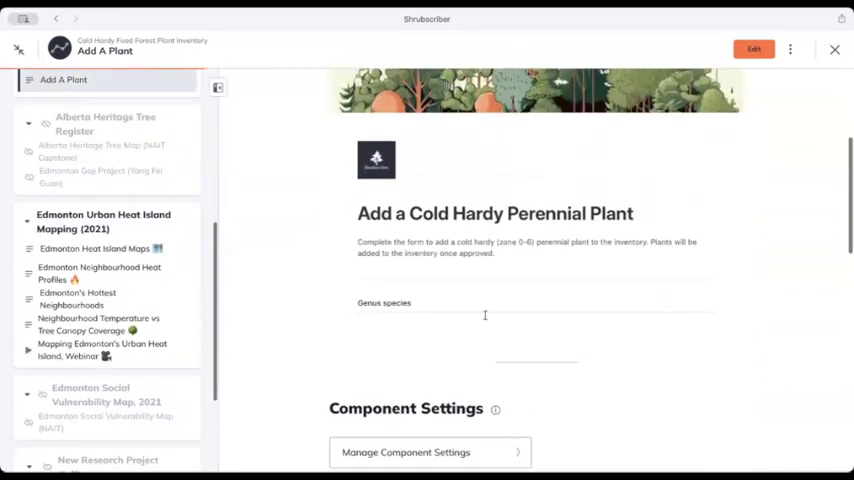
scroll("down", 3)
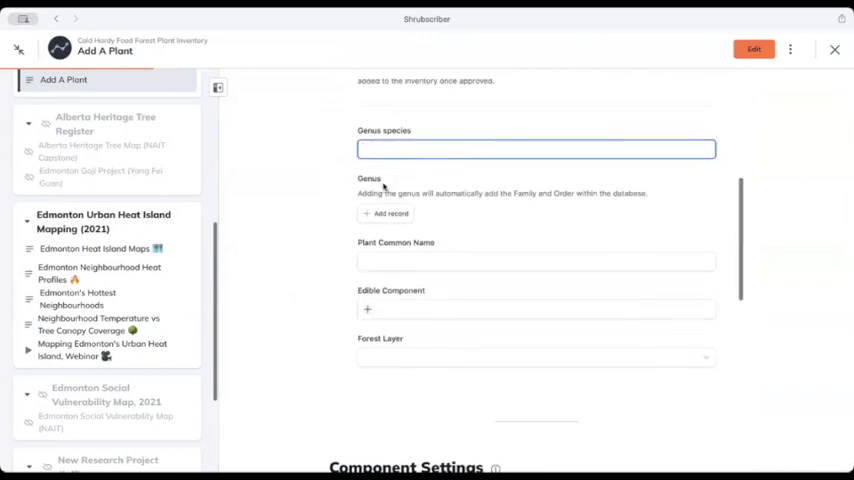
scroll("down", 3)
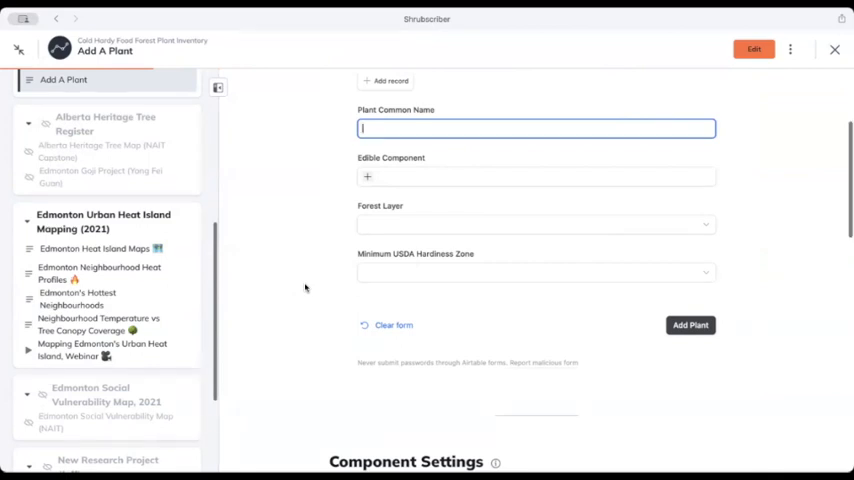
scroll("up", 3)
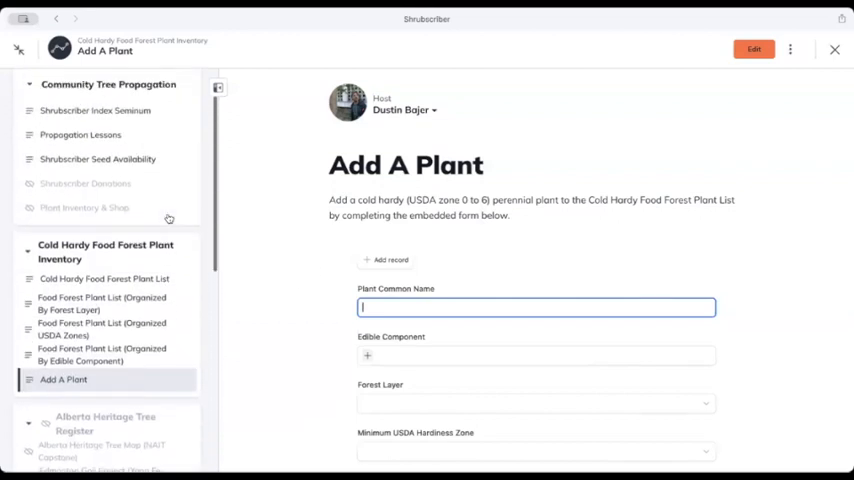
- Return to the plant list page and open the full Cold Hardy plants base in Airtable
left_click(104, 260)
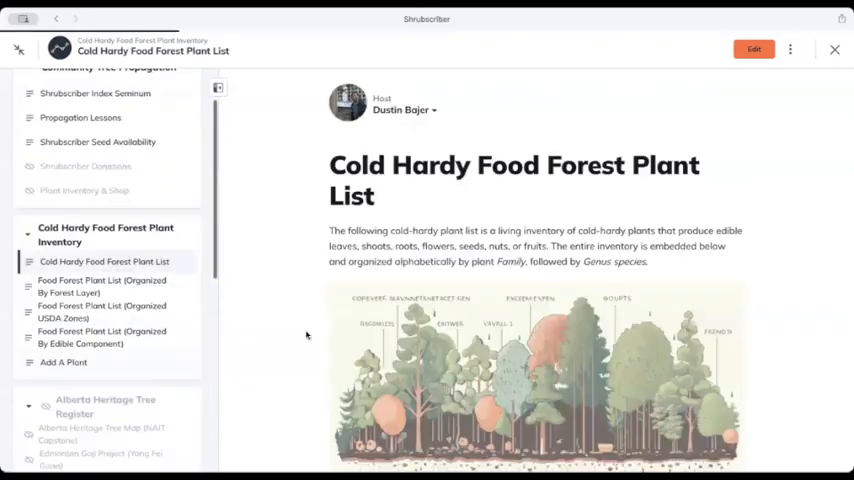
scroll("down", 3)
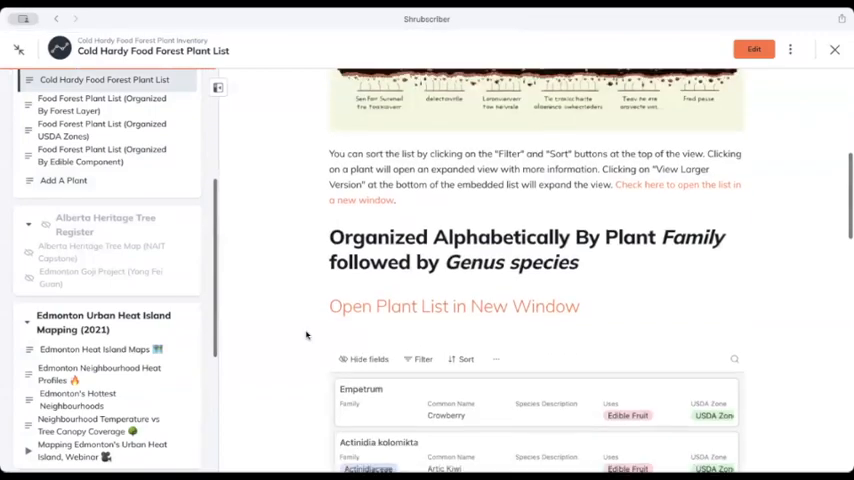
left_click(454, 308)
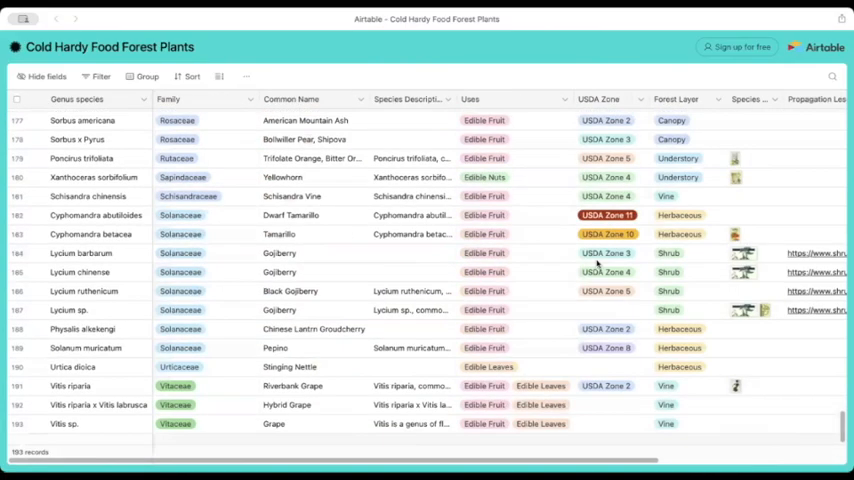
scroll("up", 3)
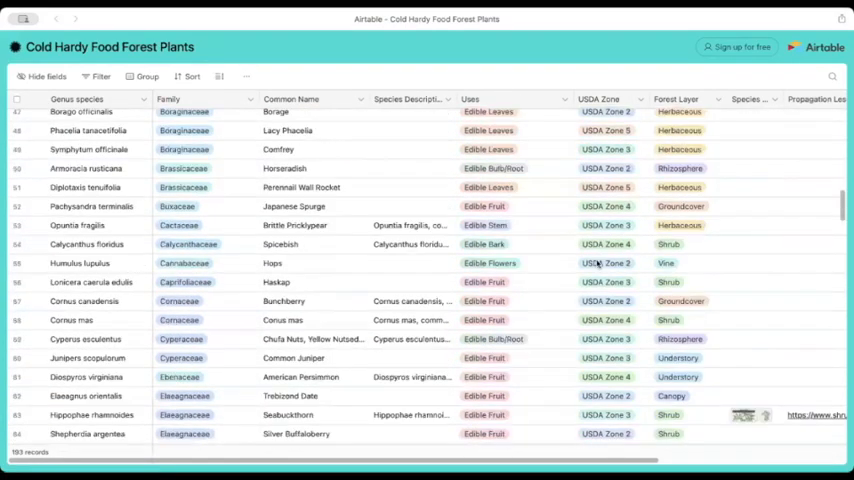
scroll("up", 3)
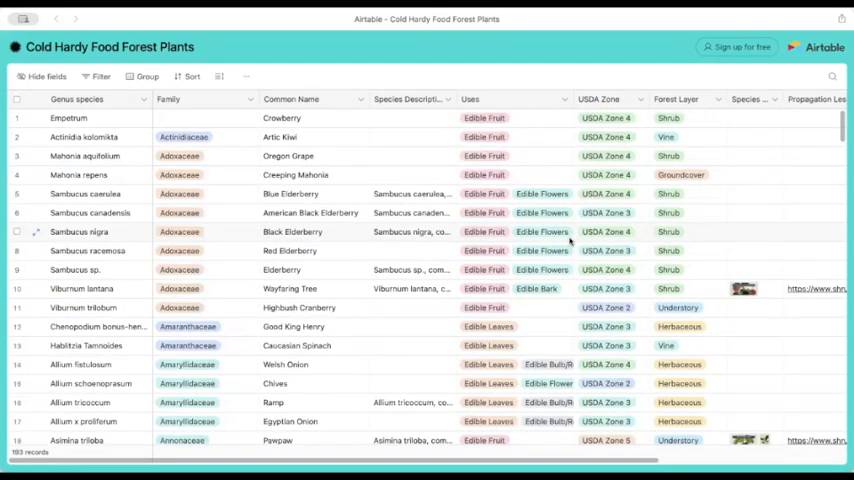